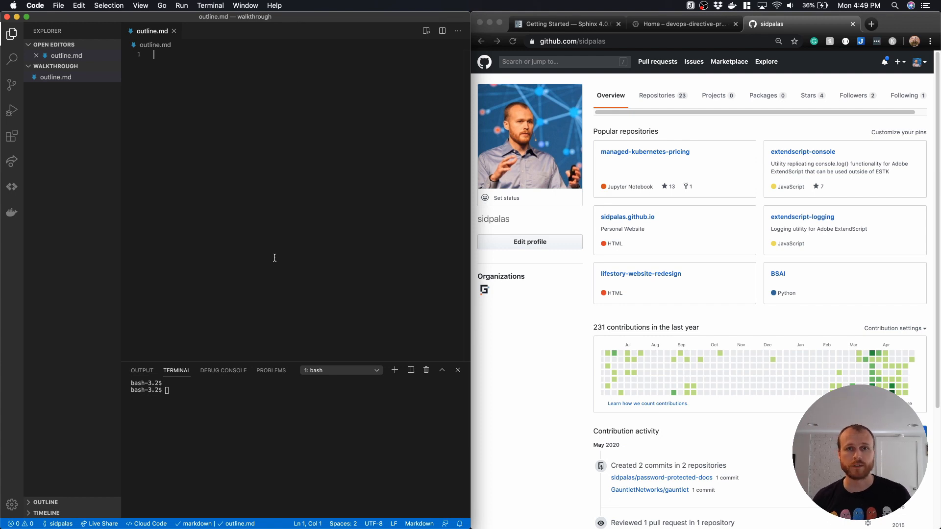
# - Write the numbered walkthrough list starting with '1) create git repo' through IAP and testing
pyautogui.write('1)')
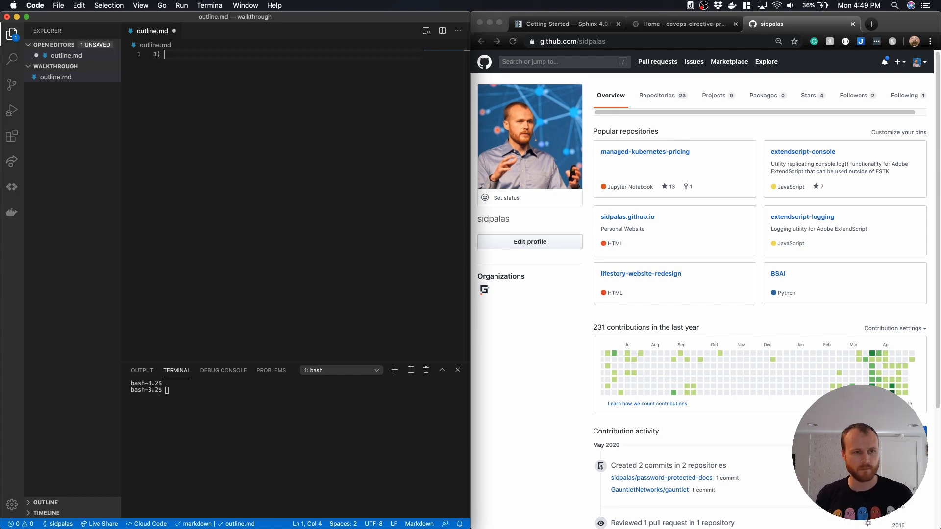
pyautogui.write('1) create git repo')
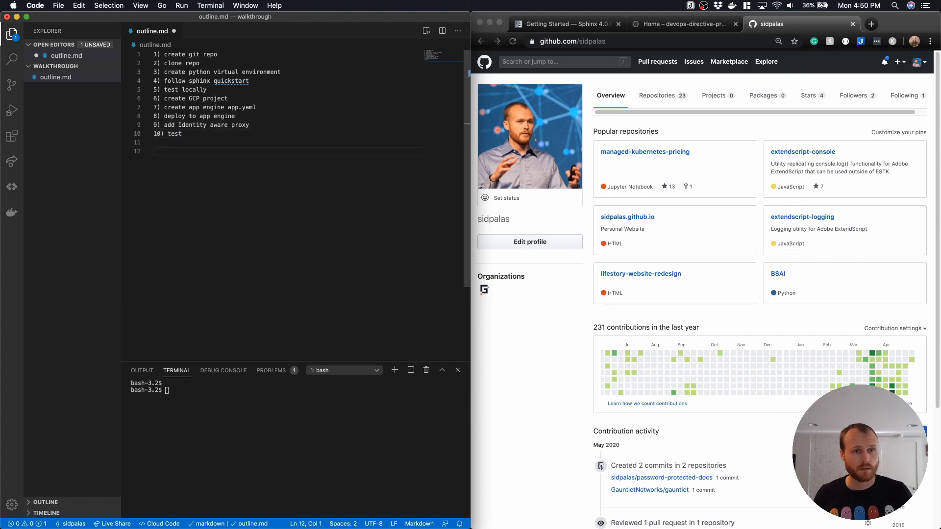
pyautogui.click(156, 152)
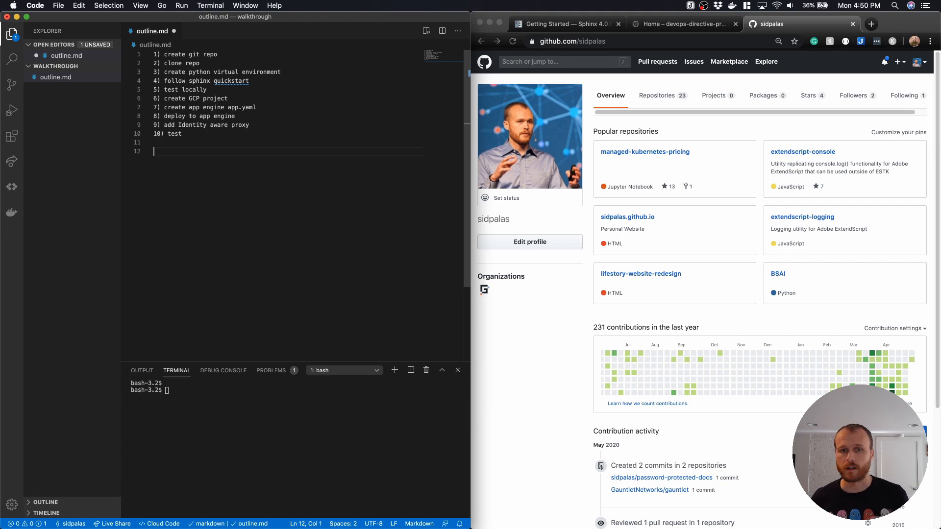
pyautogui.moveTo(263, 241)
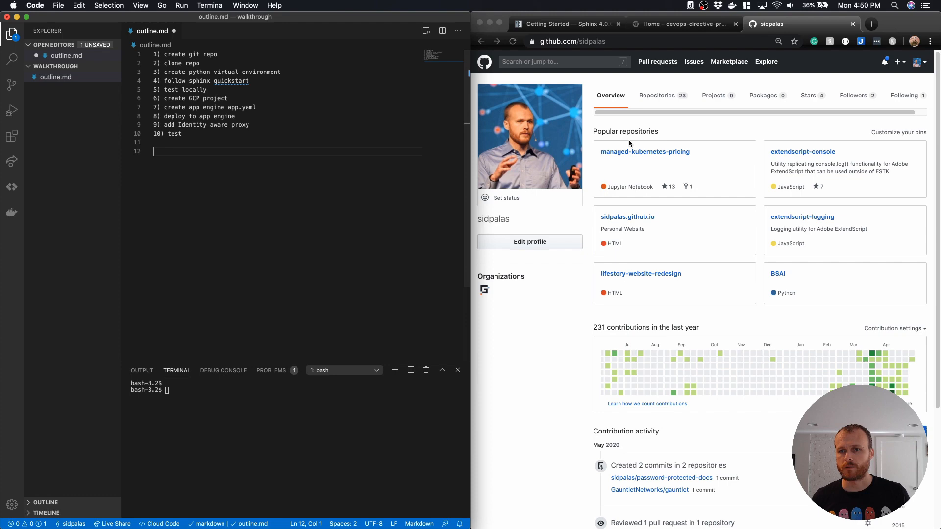
pyautogui.moveTo(680, 93)
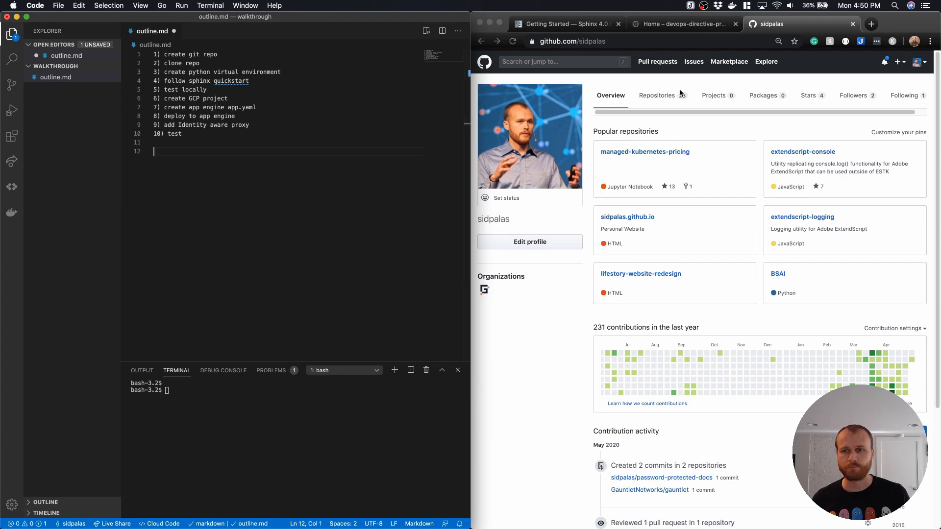
# - Create the public iap-app-engine-walkthrough repository and begin a git clone command
pyautogui.click(656, 95)
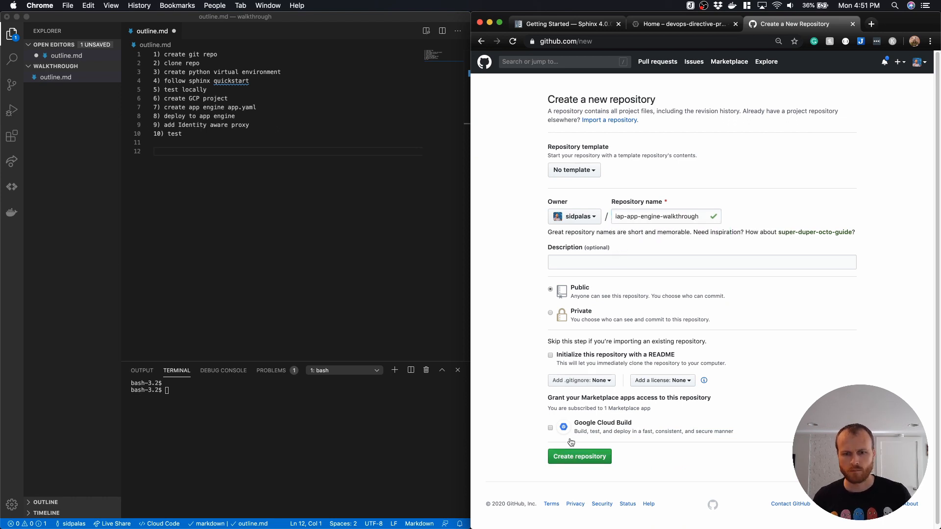
pyautogui.click(578, 457)
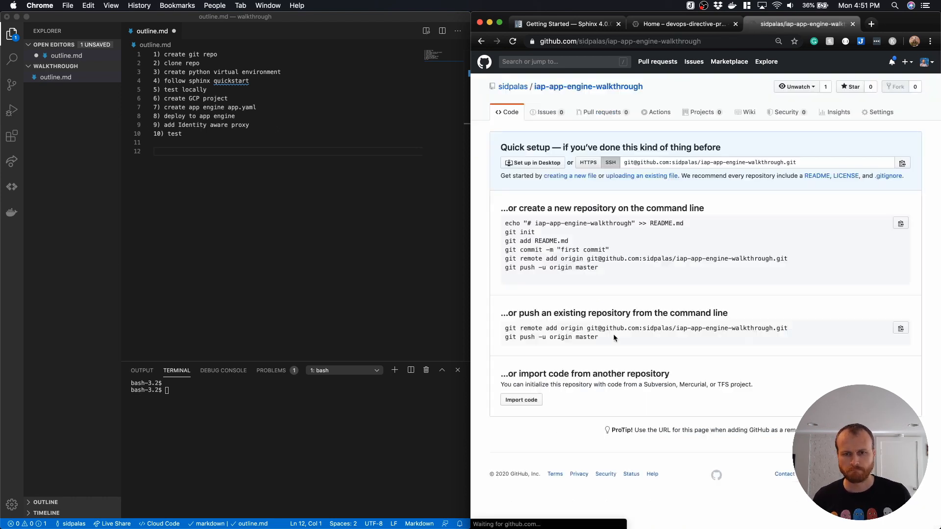
pyautogui.write('git cl')
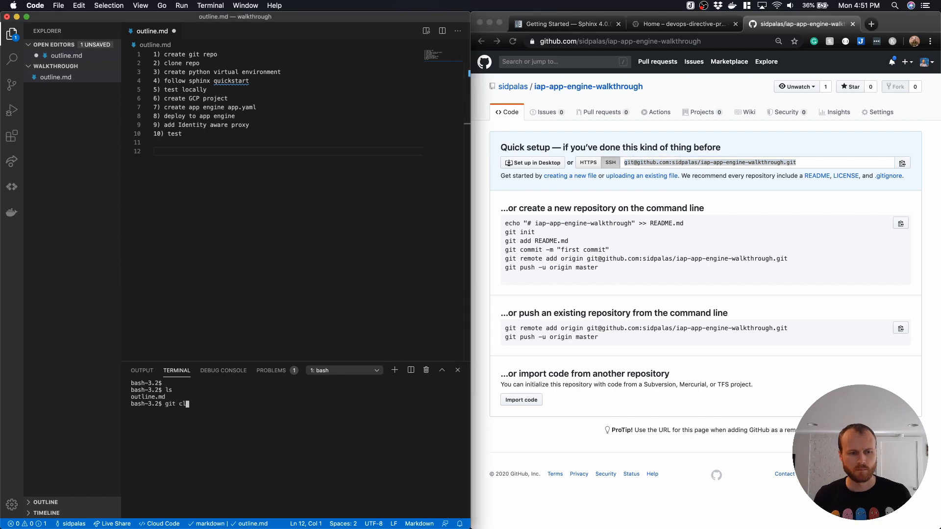
pyautogui.write('one git@github.com:sidpalas/iap-app-engine-walkthrough.git')
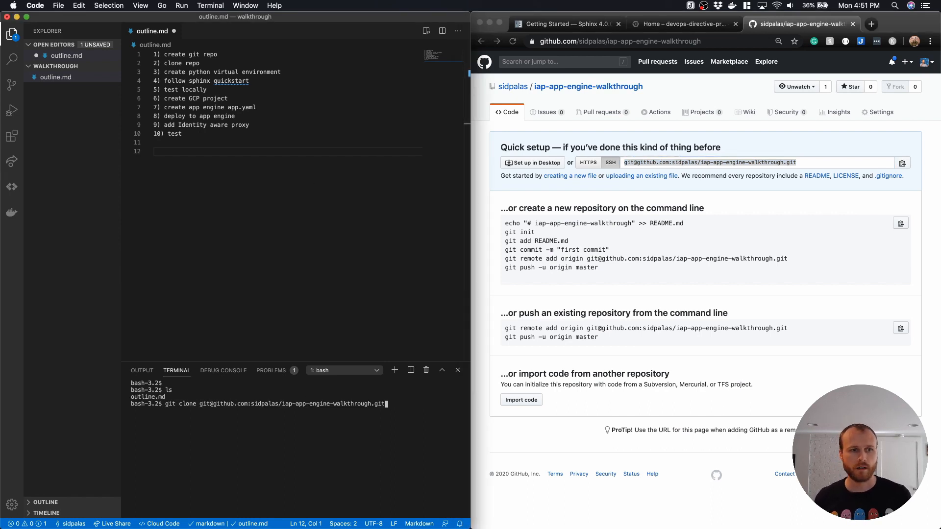
pyautogui.press('Return')
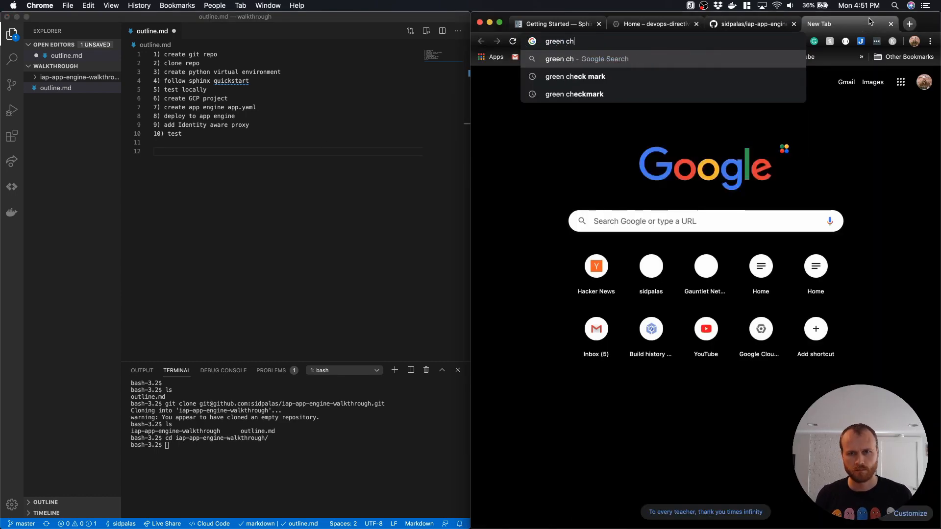
pyautogui.press('Return')
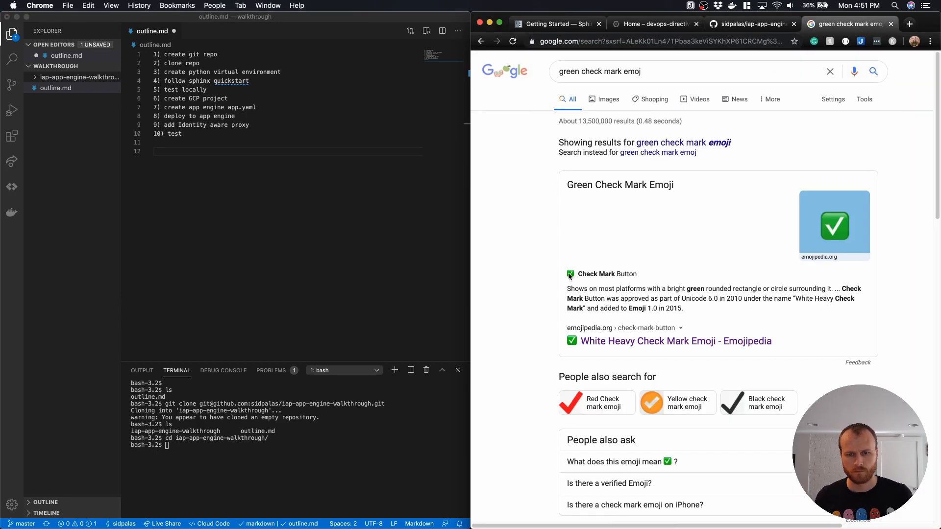
pyautogui.click(750, 25)
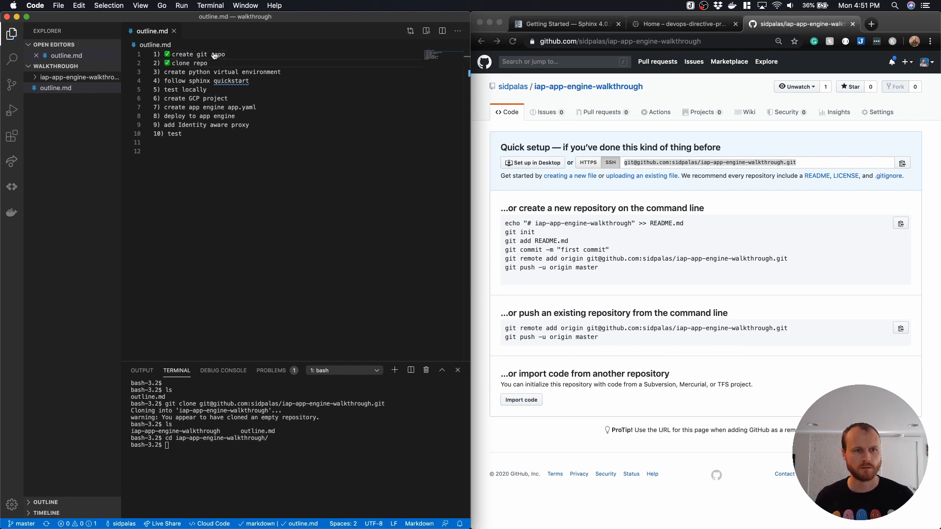
pyautogui.click(207, 90)
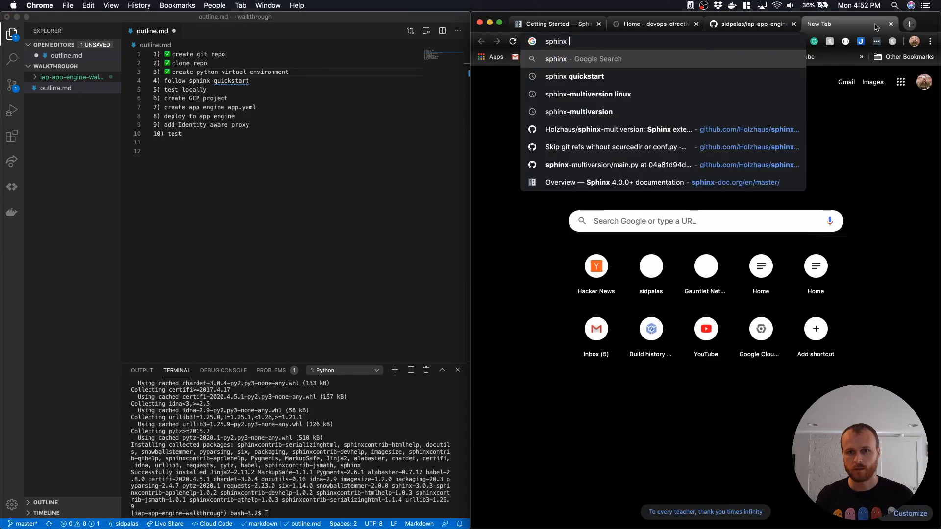
# - Run sphinx-quickstart for the iap-app-engine-walkthrough project, build HTML, and view the generated build folder
pyautogui.click(573, 76)
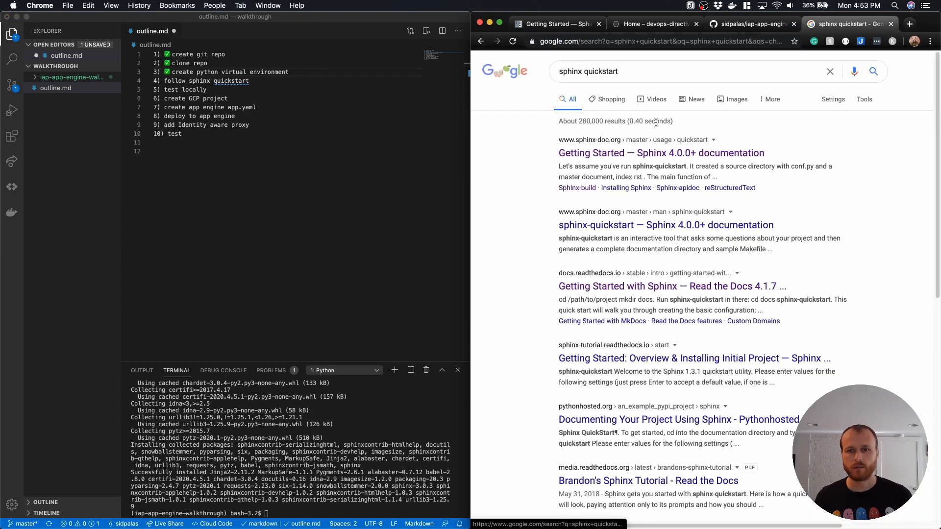
pyautogui.click(660, 153)
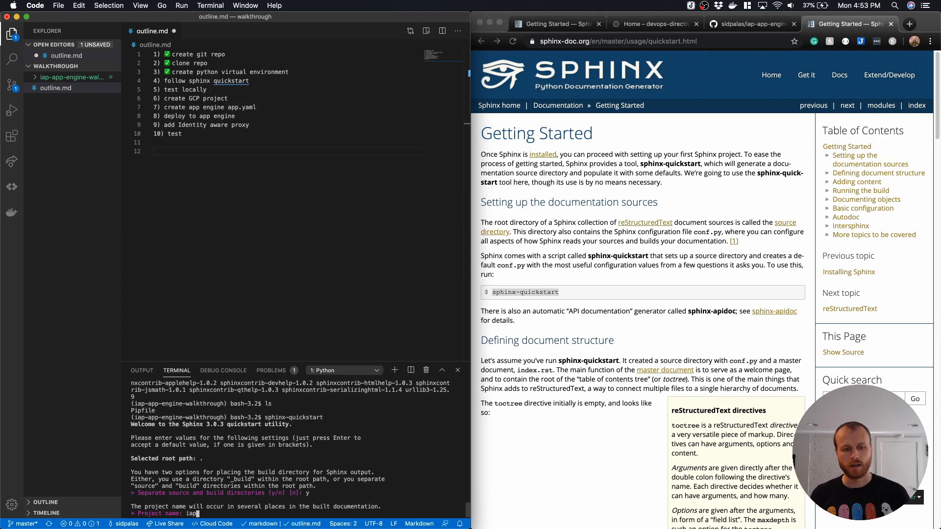
pyautogui.write('-walkthrough')
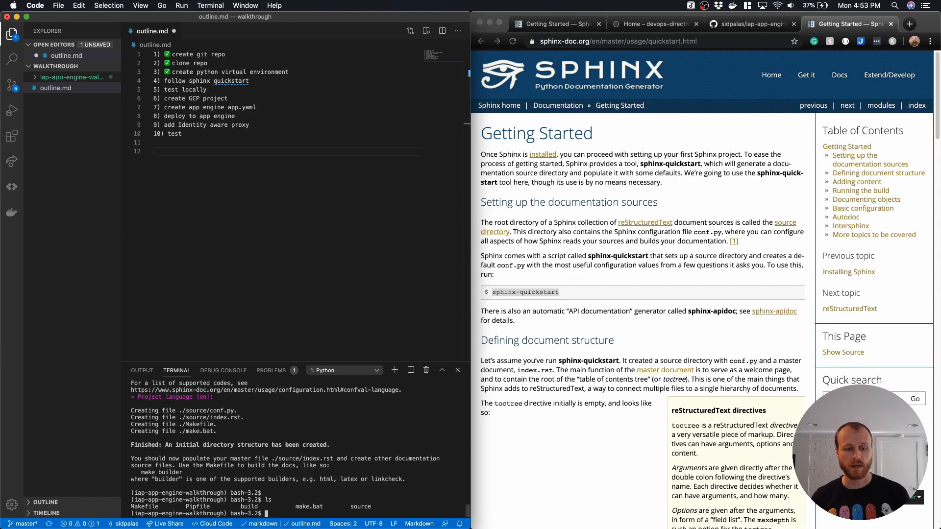
pyautogui.scroll(-3)
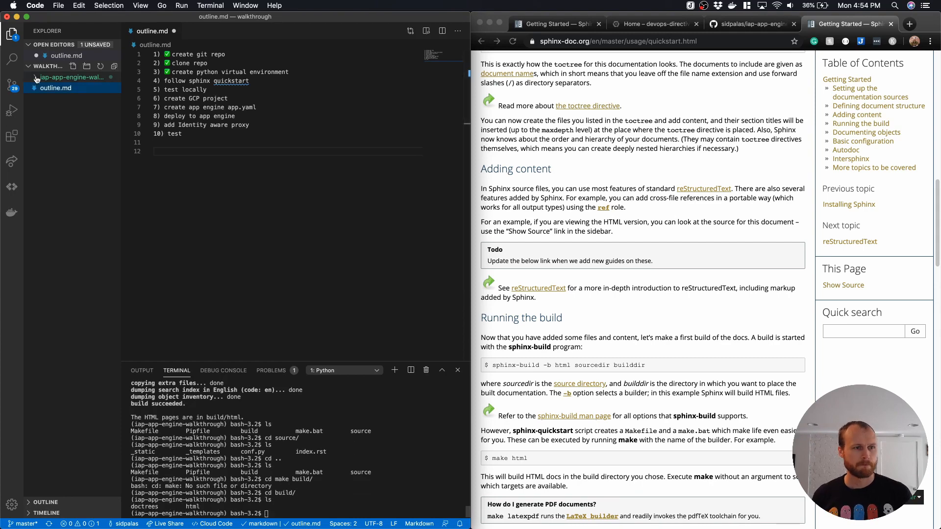
pyautogui.click(70, 77)
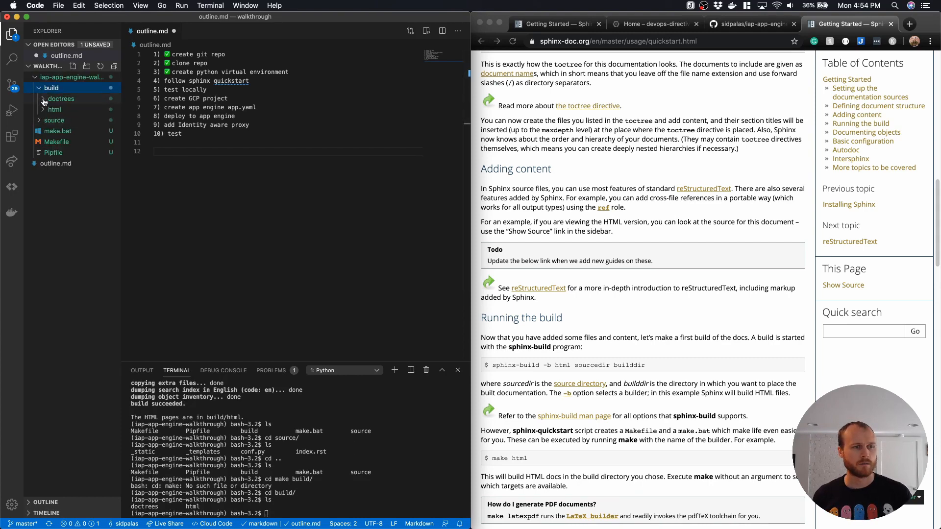
pyautogui.moveTo(90, 114)
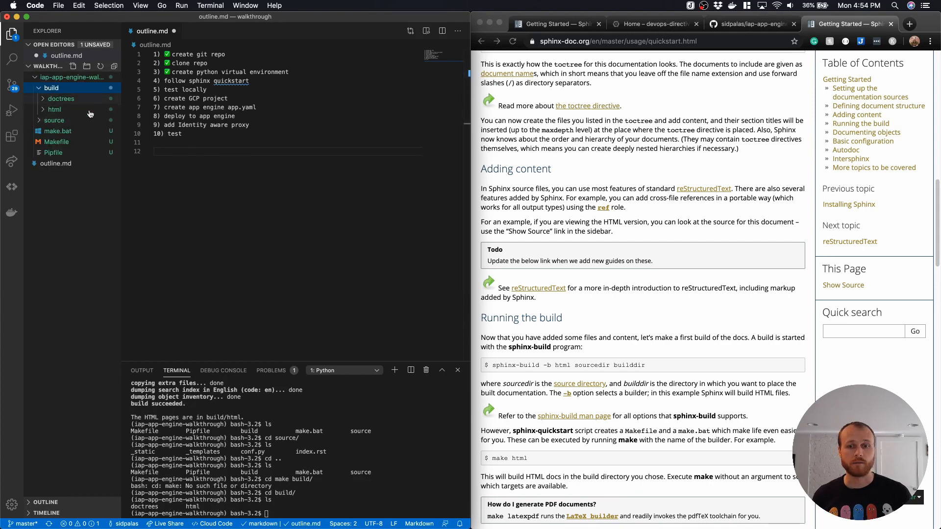
pyautogui.click(908, 24)
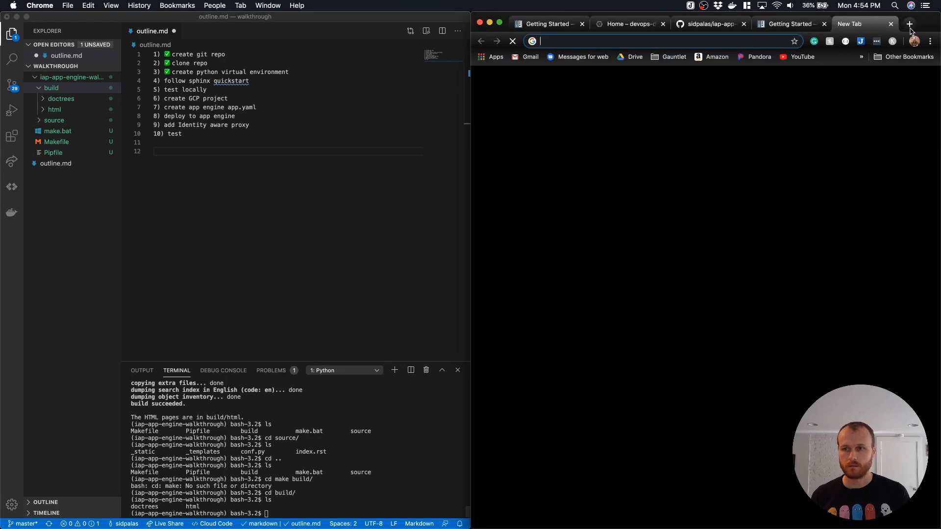
# - Serve the docs with python http.server on port 8000 and view the Index page at localhost
pyautogui.write('python 3 webserv')
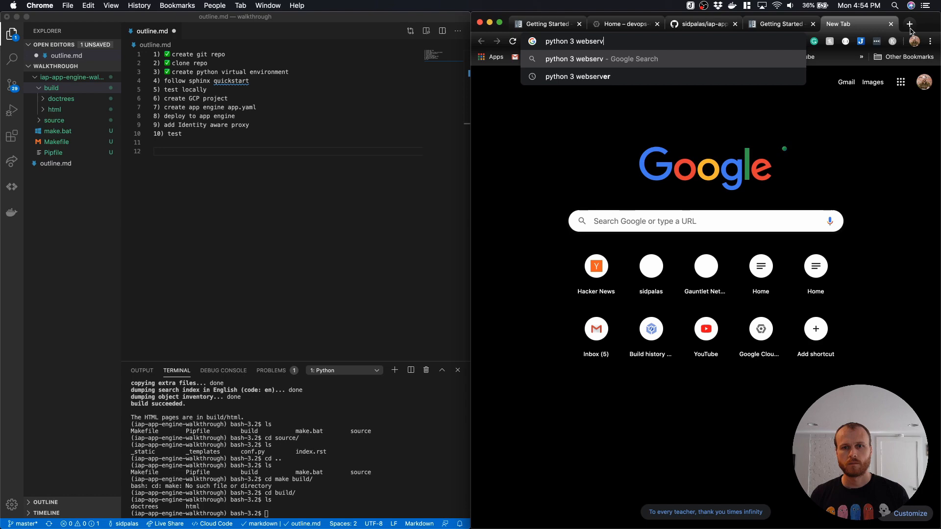
pyautogui.press('Return')
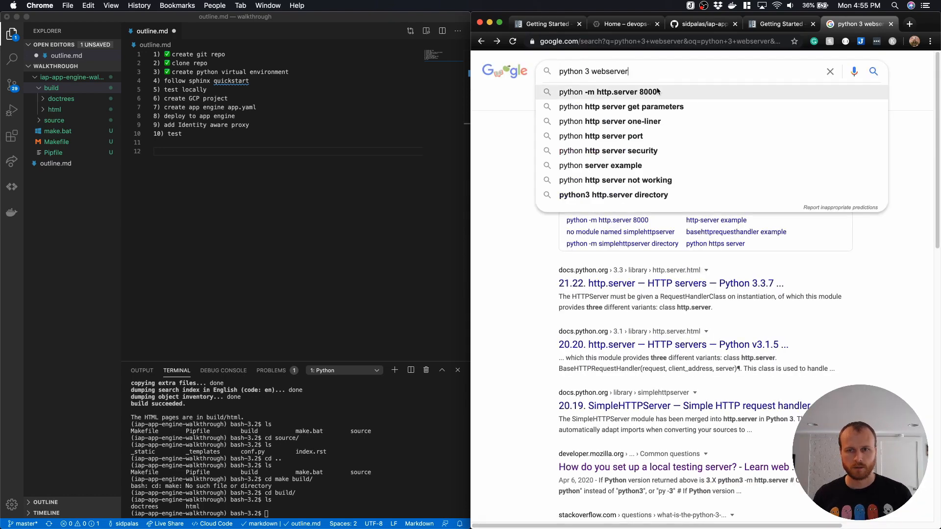
pyautogui.click(610, 91)
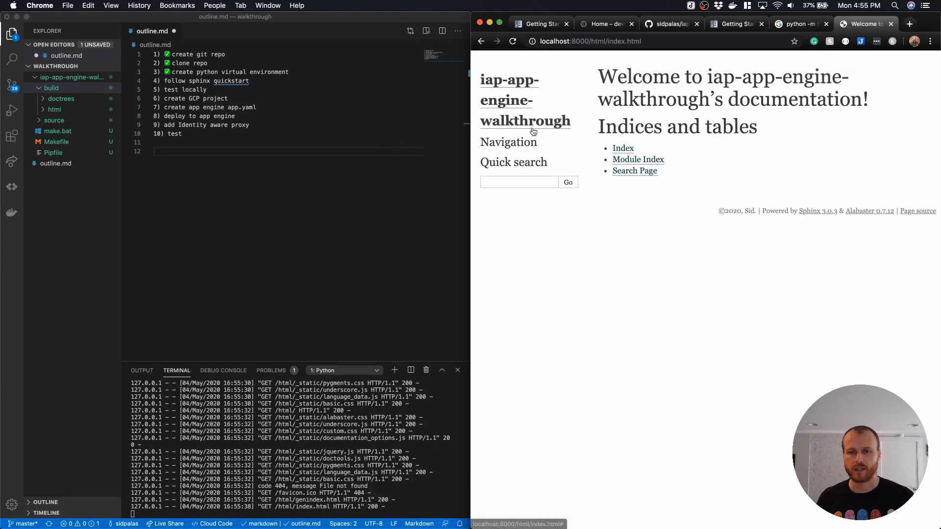
pyautogui.moveTo(587, 263)
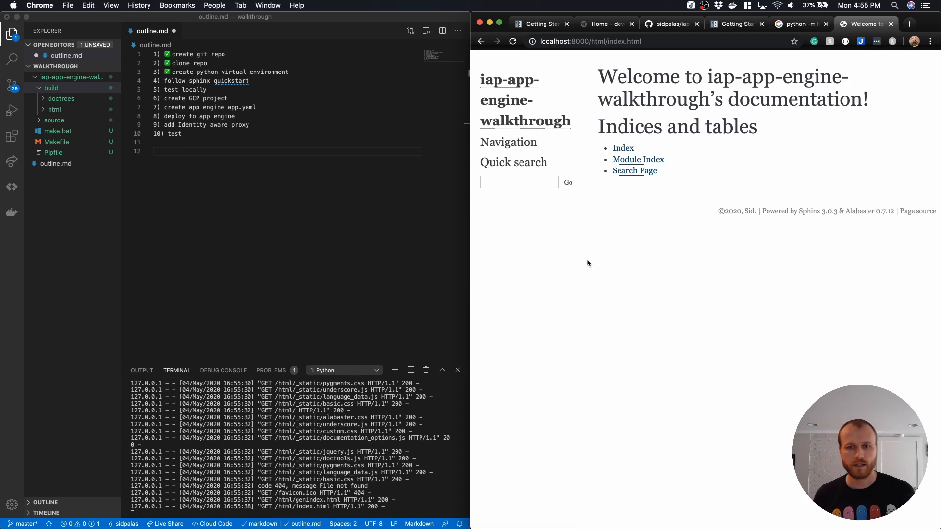
pyautogui.moveTo(590, 189)
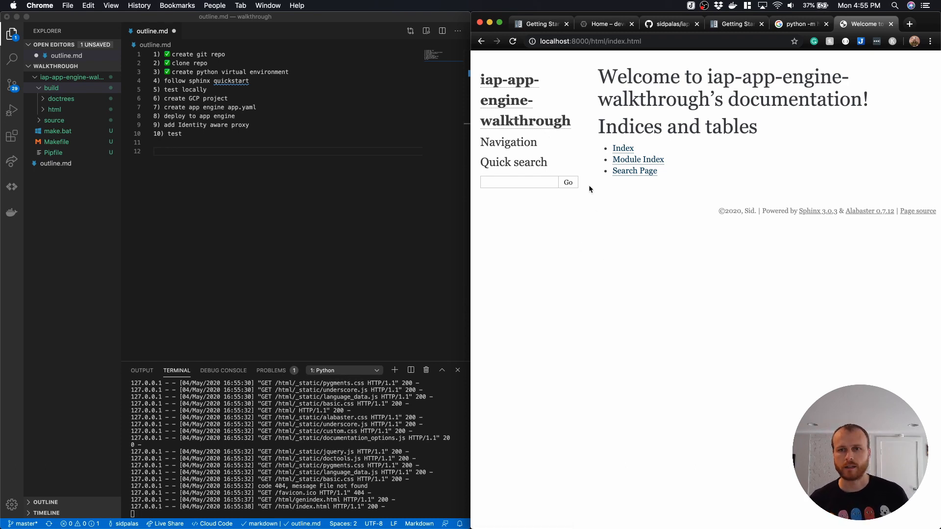
pyautogui.moveTo(495, 62)
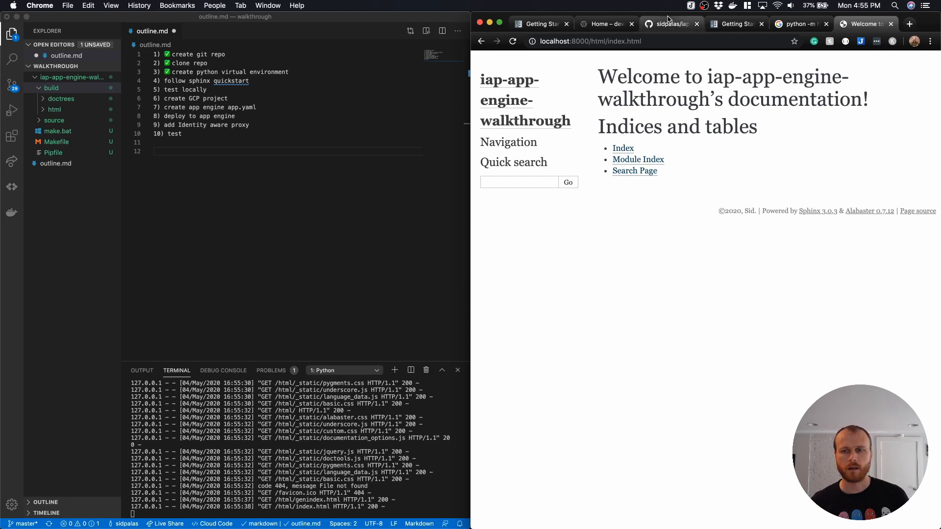
pyautogui.moveTo(669, 24)
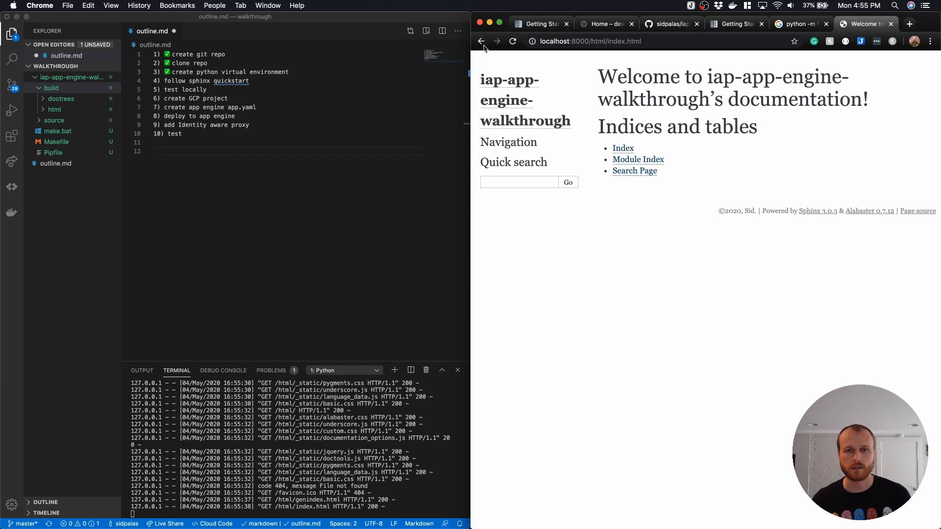
pyautogui.moveTo(481, 41)
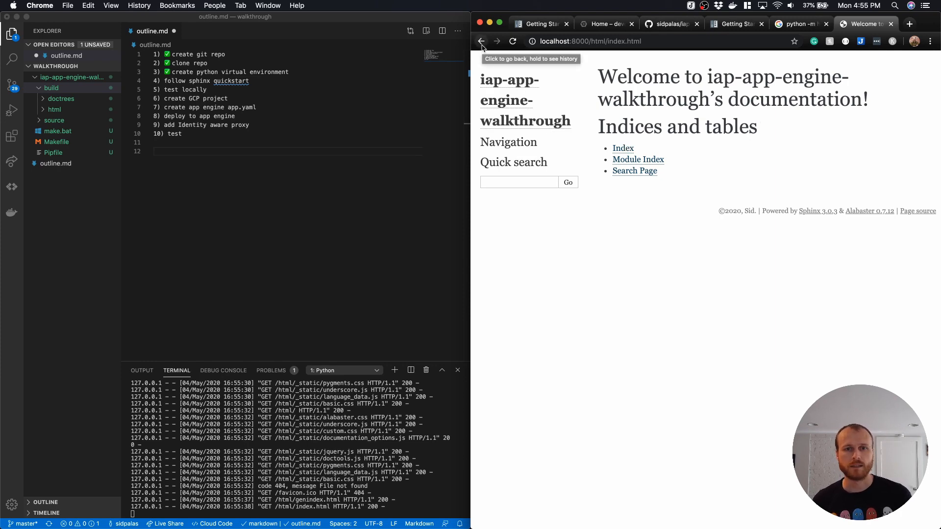
pyautogui.click(622, 148)
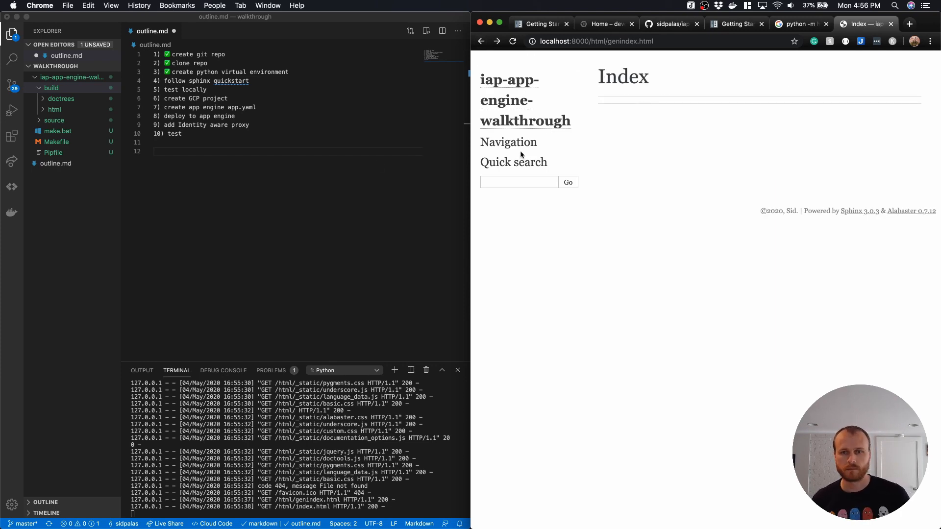
# - Stop the local server and pip install sphinx_rtd_theme to switch the docs theme
pyautogui.click(908, 24)
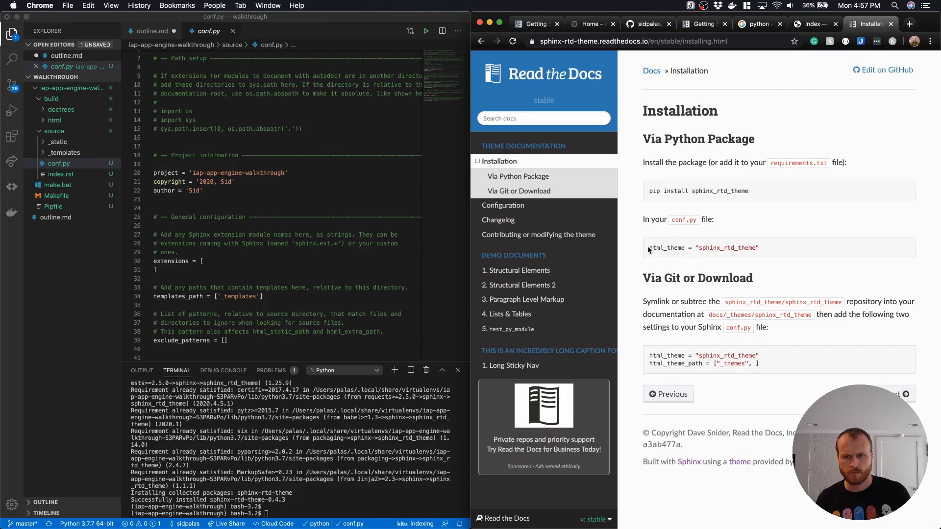
pyautogui.scroll(-3)
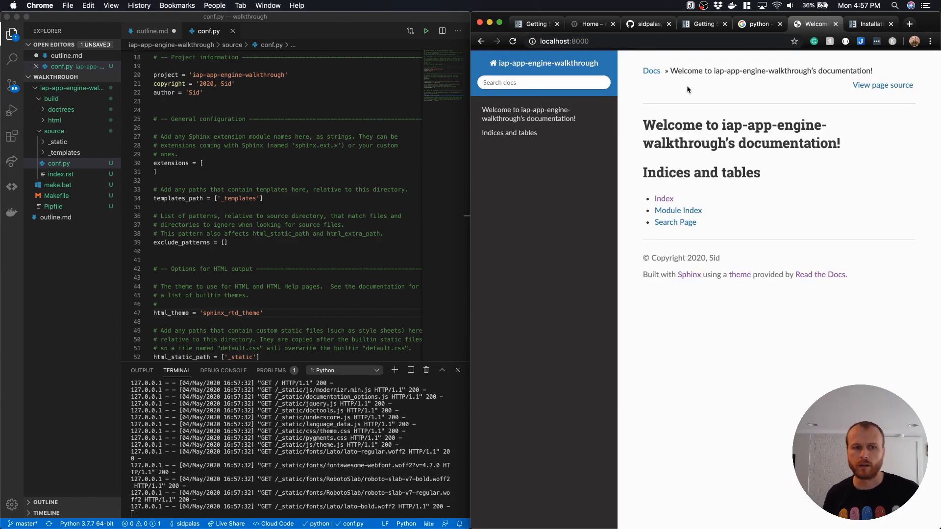
pyautogui.moveTo(414, 431)
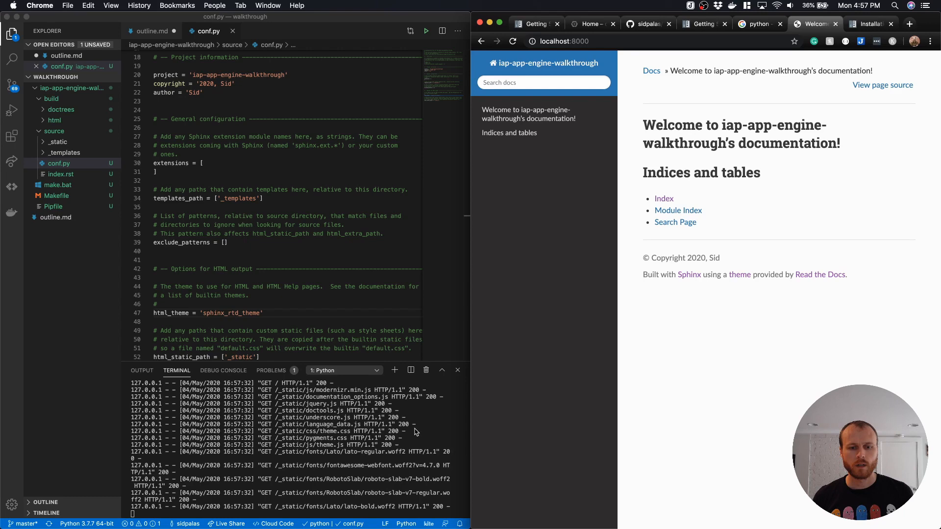
pyautogui.click(409, 251)
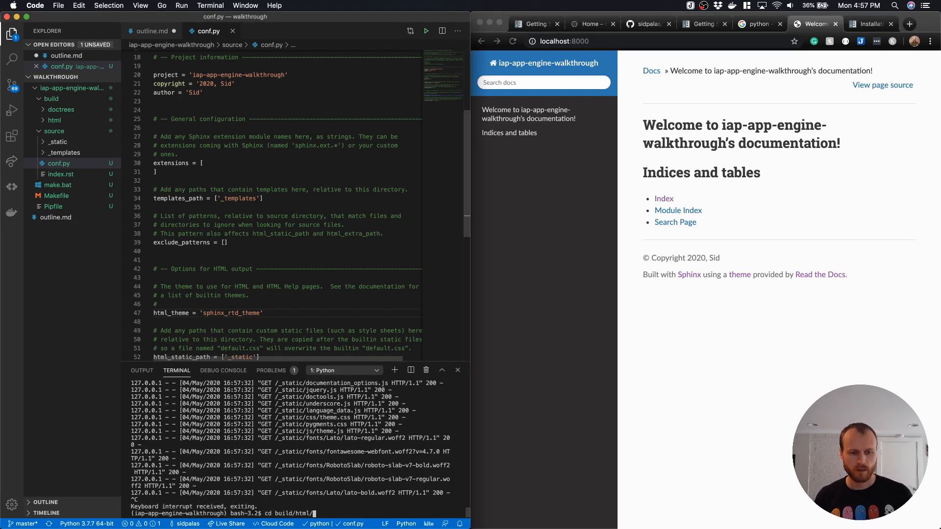
pyautogui.write('pip install sphinx_rtd_theme')
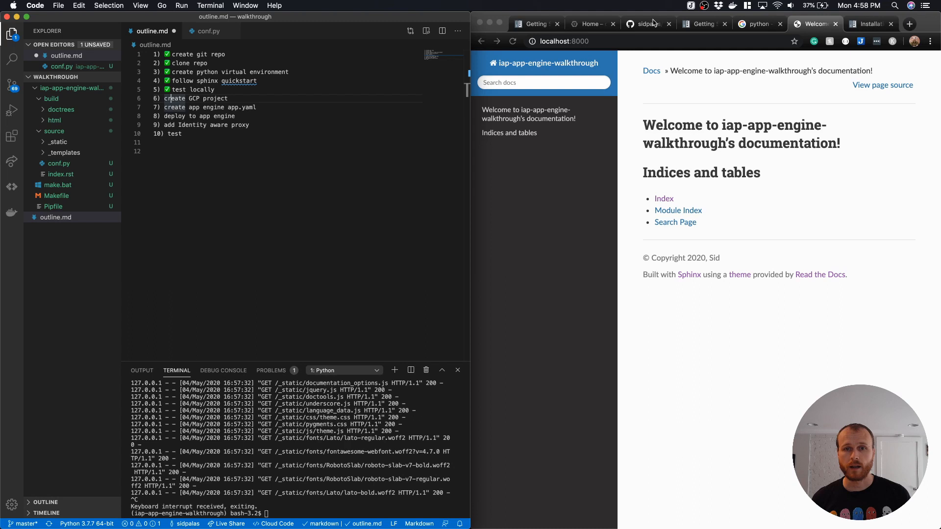
pyautogui.moveTo(719, 137)
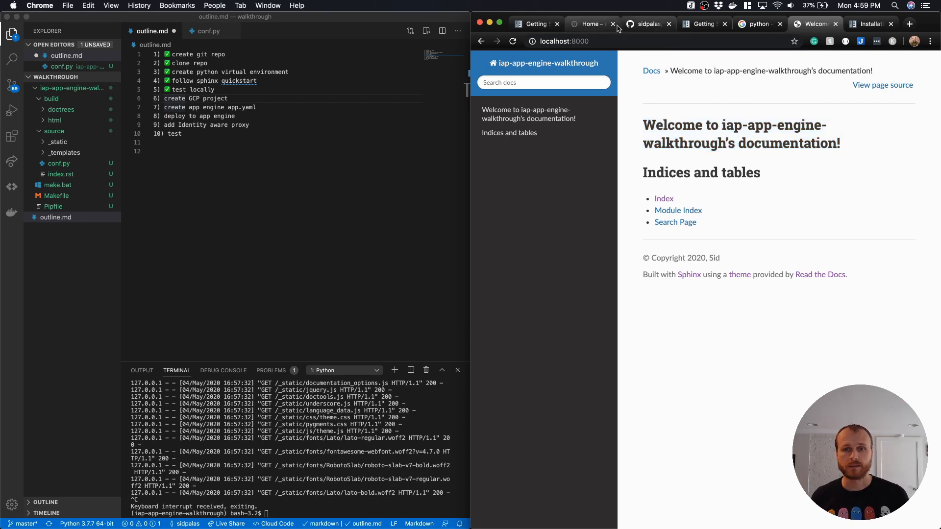
# - Create a Cloud Console project named iap-app-engine-walkthrough and view the project list
pyautogui.click(588, 24)
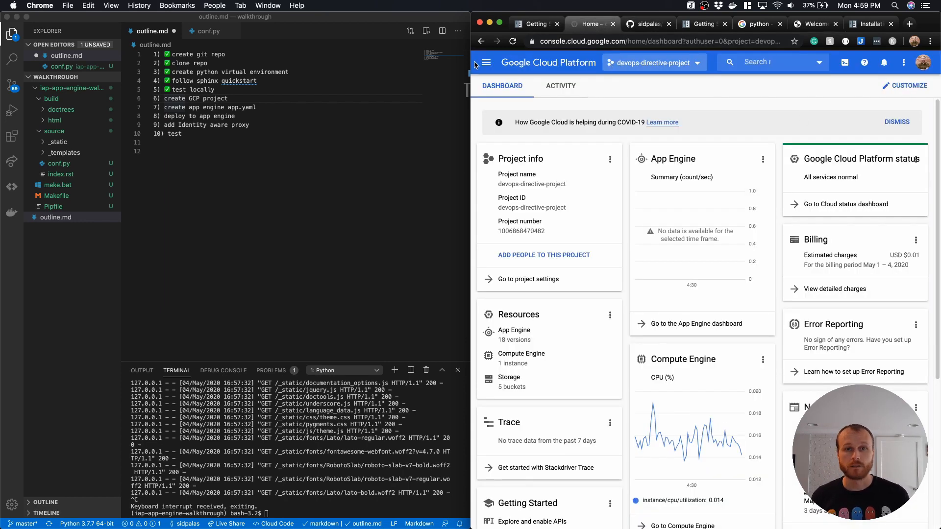
pyautogui.click(486, 62)
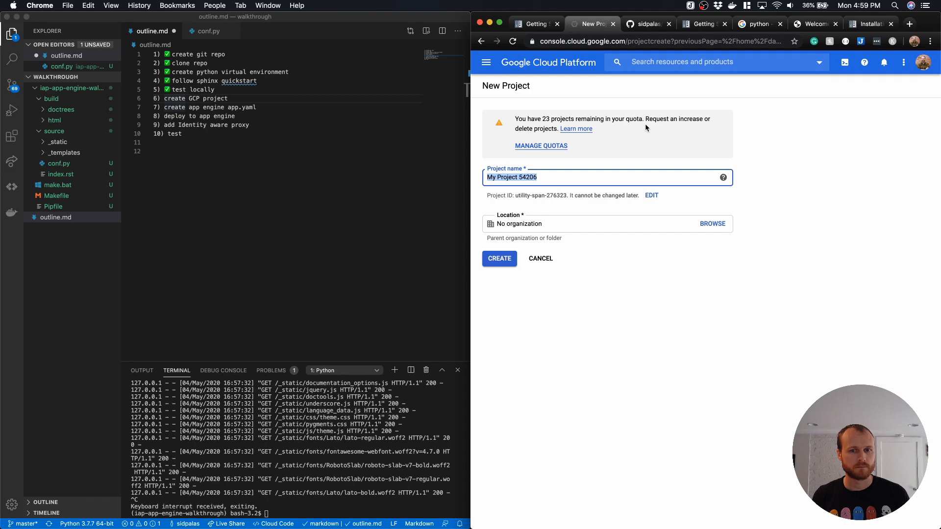
pyautogui.write('iap-app-engine-walkthrough')
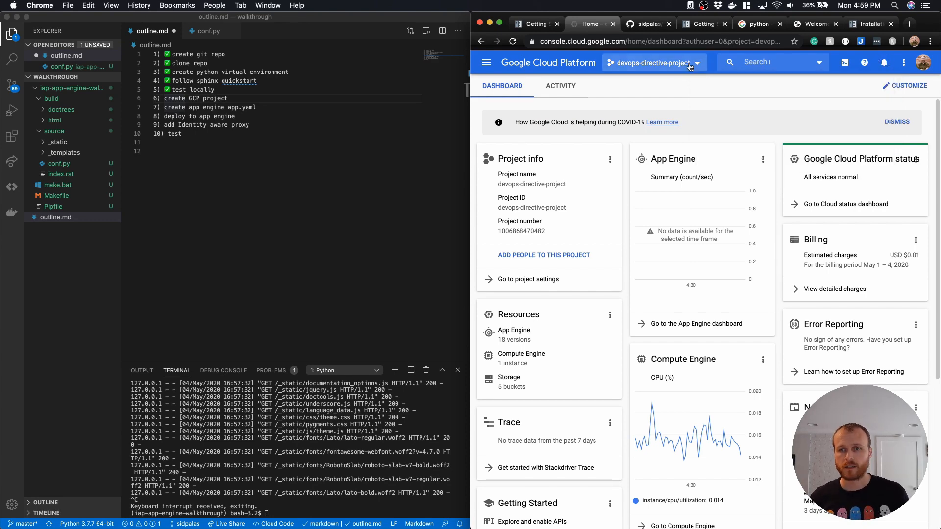
pyautogui.click(654, 61)
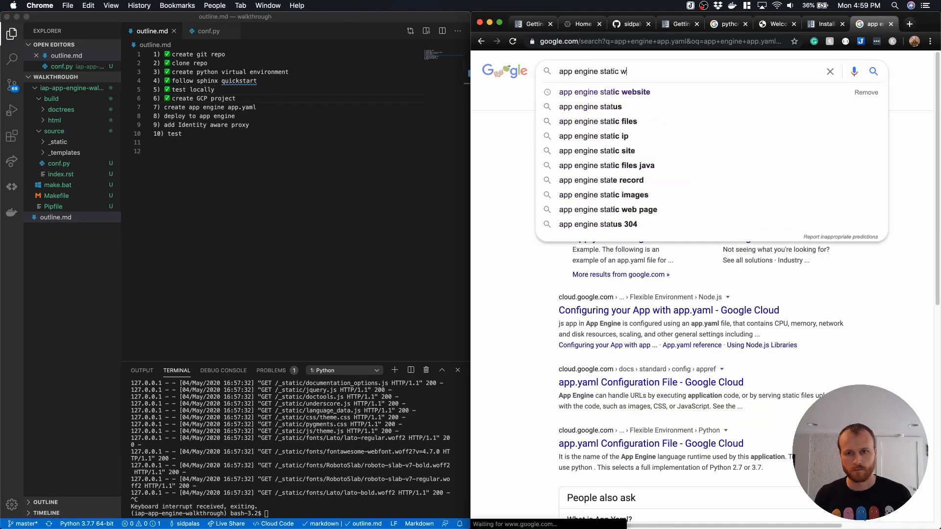
# - Find the sample app.yaml in Google's 'Hosting a static website on App Engine' guide
pyautogui.click(604, 91)
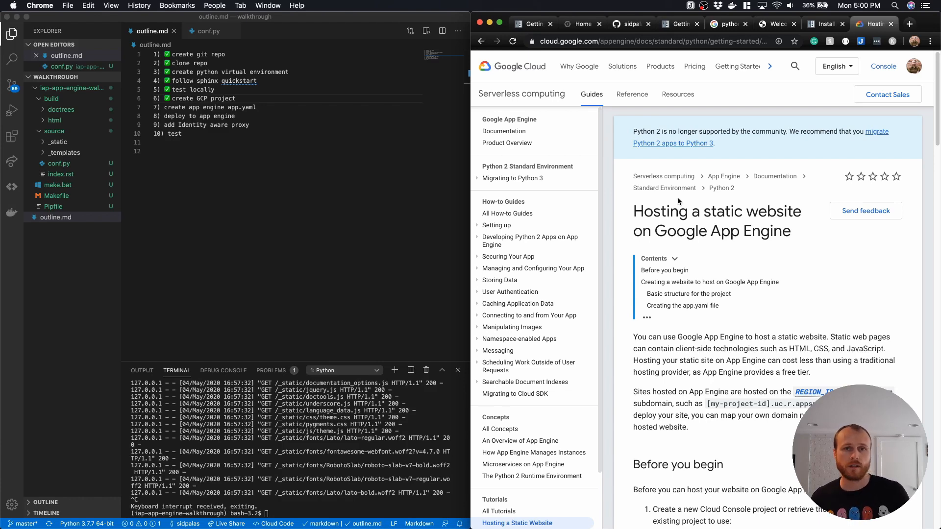
pyautogui.scroll(-3)
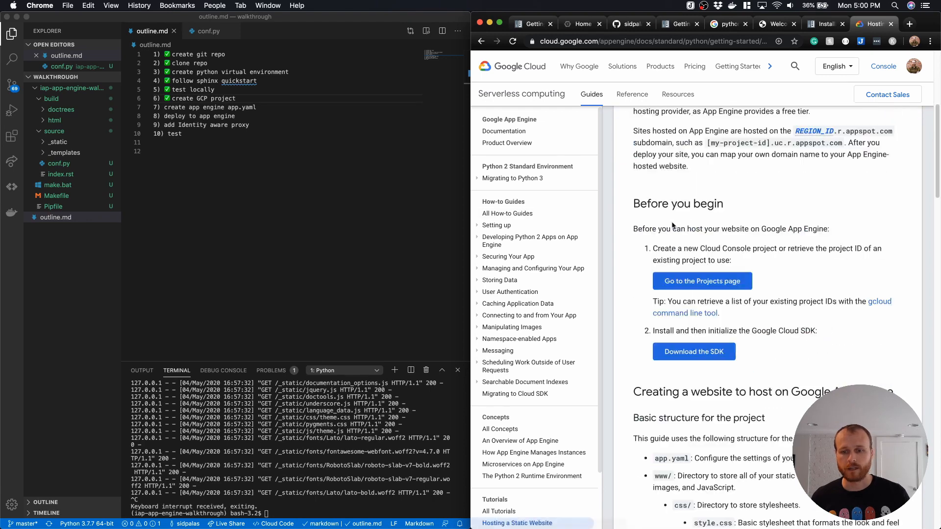
pyautogui.scroll(-3)
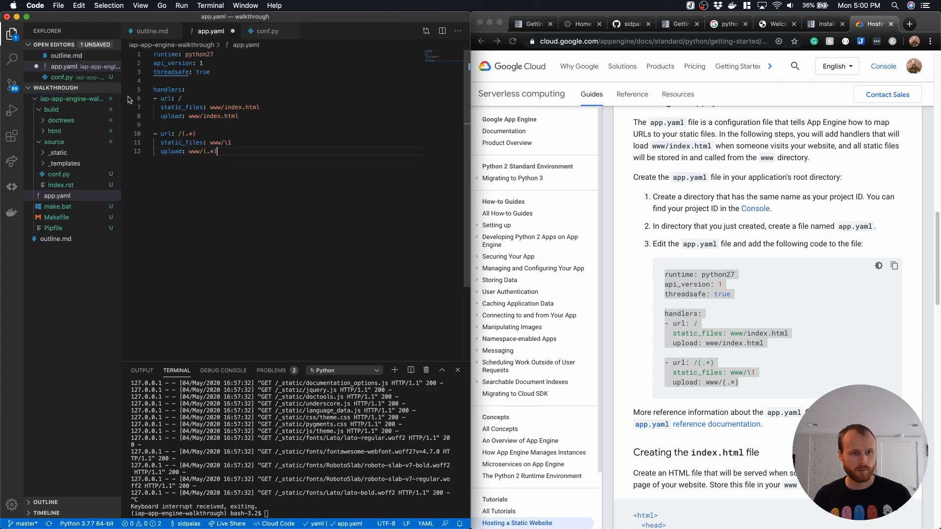
# - Replace every 'www/' path in app.yaml with 'build/html/' using multi-cursor
pyautogui.click(229, 107)
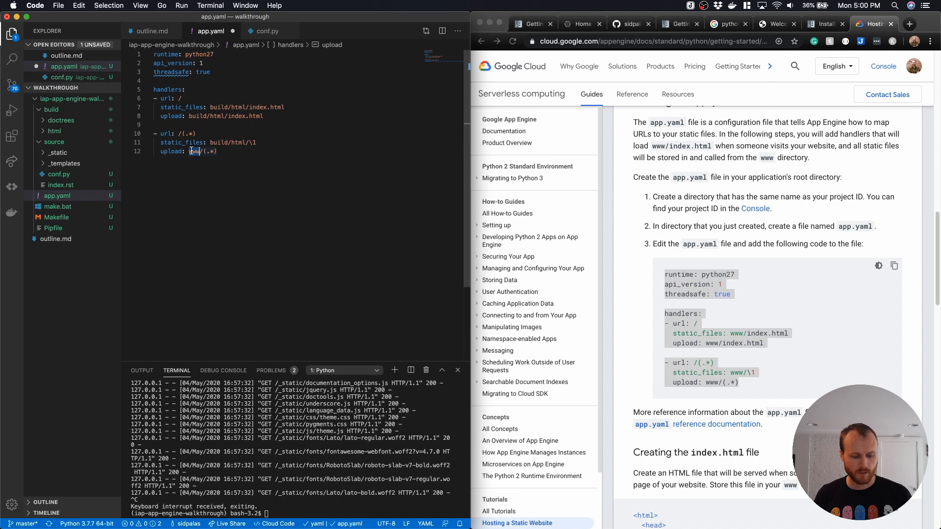
pyautogui.write('build/html/')
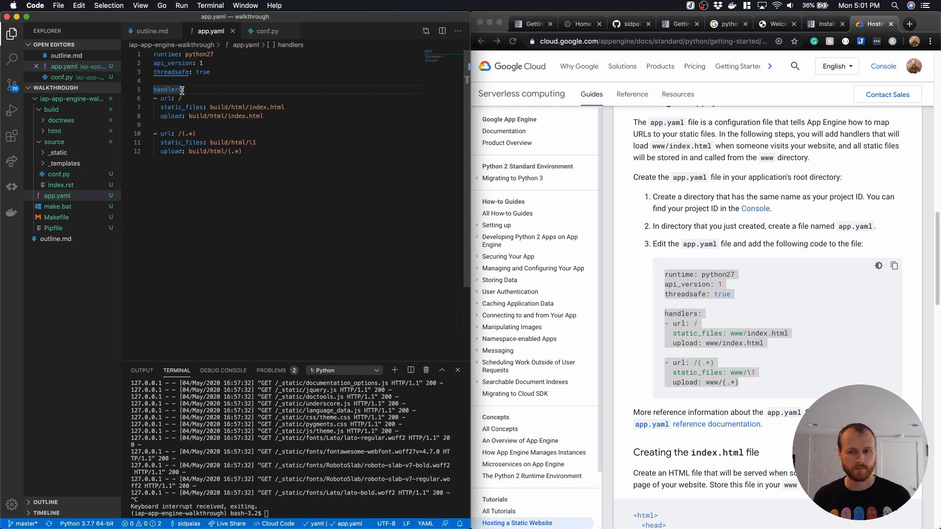
pyautogui.click(909, 24)
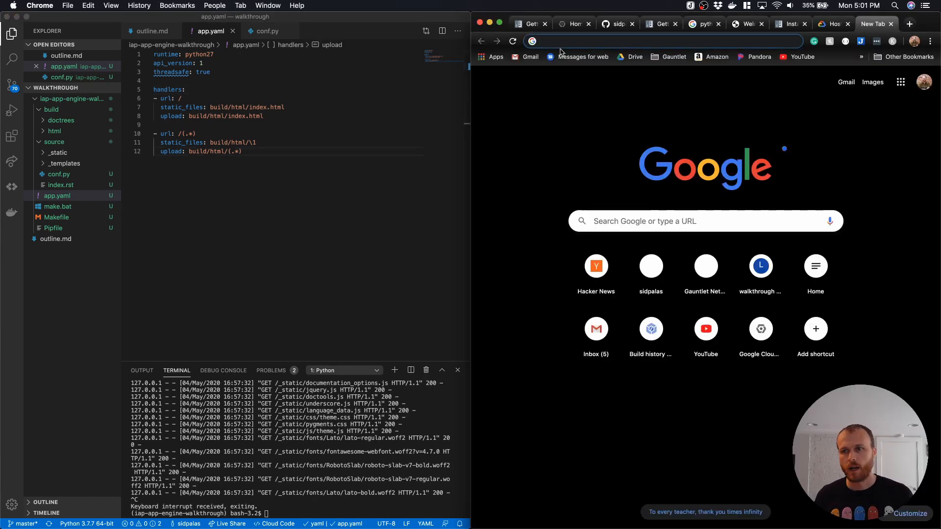
# - Create a gcloud configuration and run gcloud init --project=crucial-quarter-276323
pyautogui.click(829, 24)
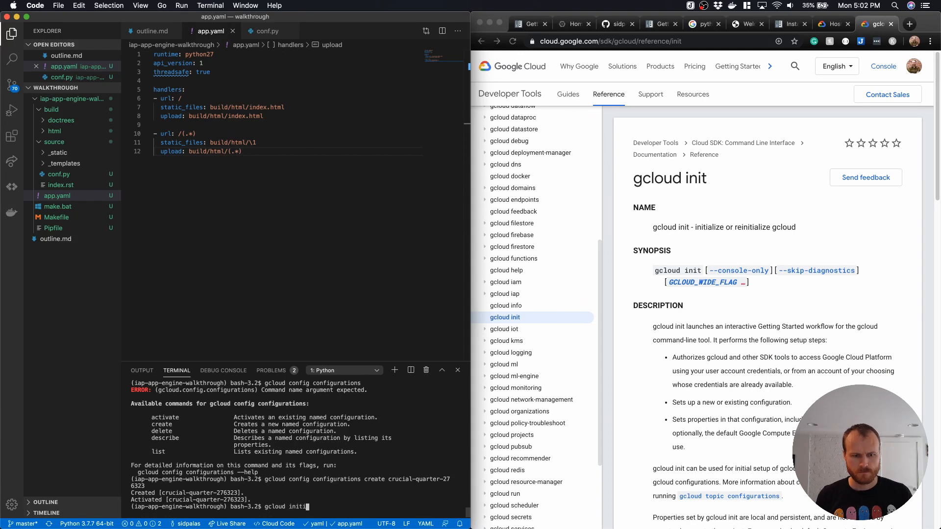
pyautogui.write('--PROJECT_ID=crucial-quarter-276323')
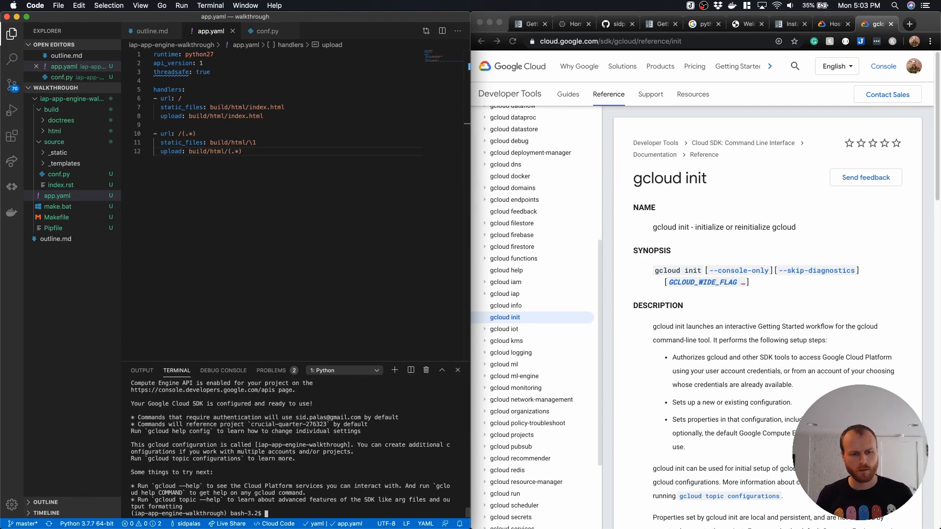
pyautogui.moveTo(655, 149)
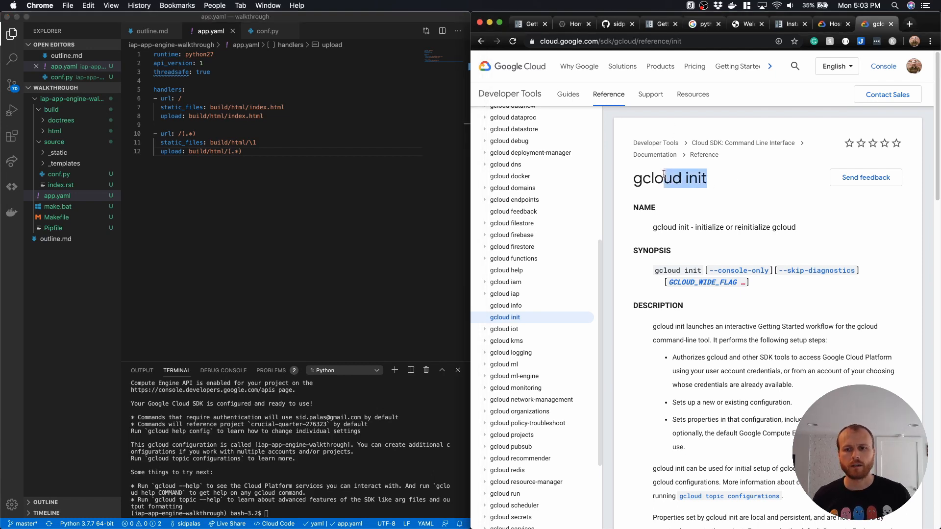
pyautogui.write('gcloud init --project=crucial-quarter-276323')
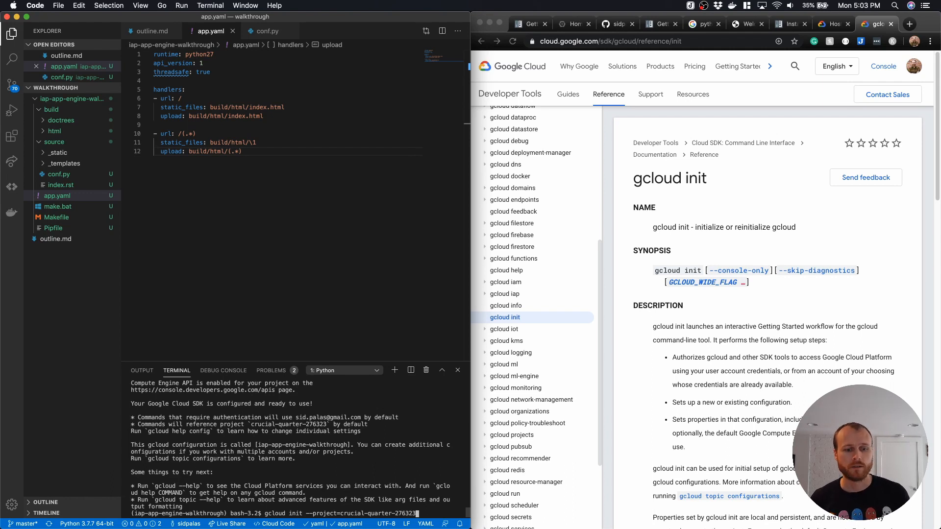
pyautogui.click(152, 31)
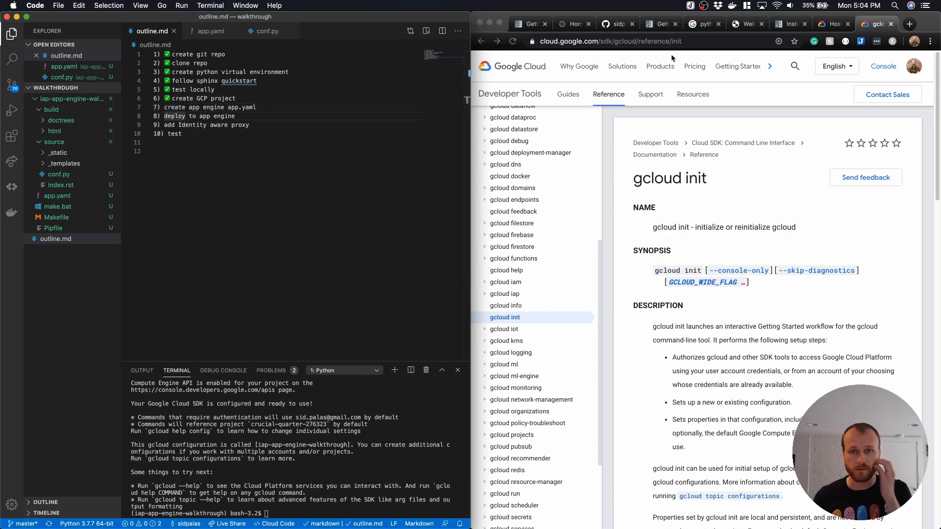
# - Search the console for 'app engine' and go to the App Engine page for the project
pyautogui.click(572, 24)
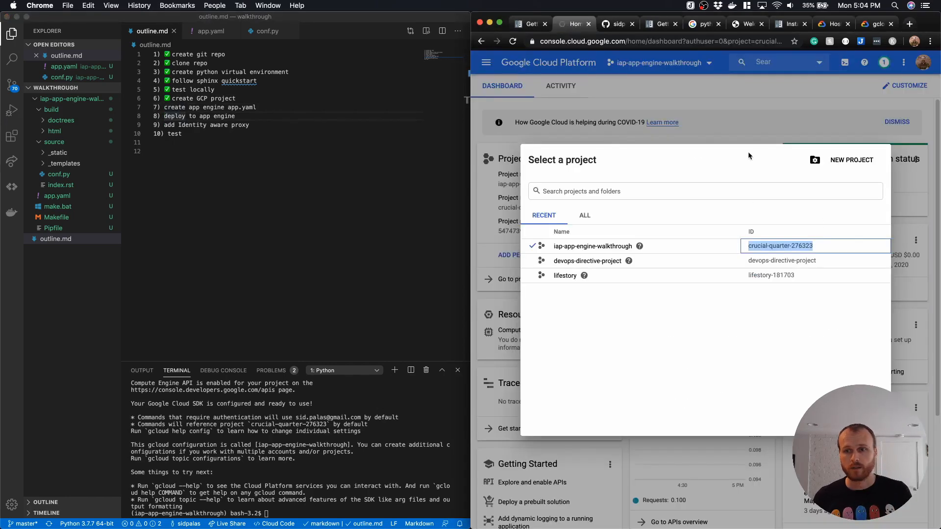
pyautogui.click(592, 246)
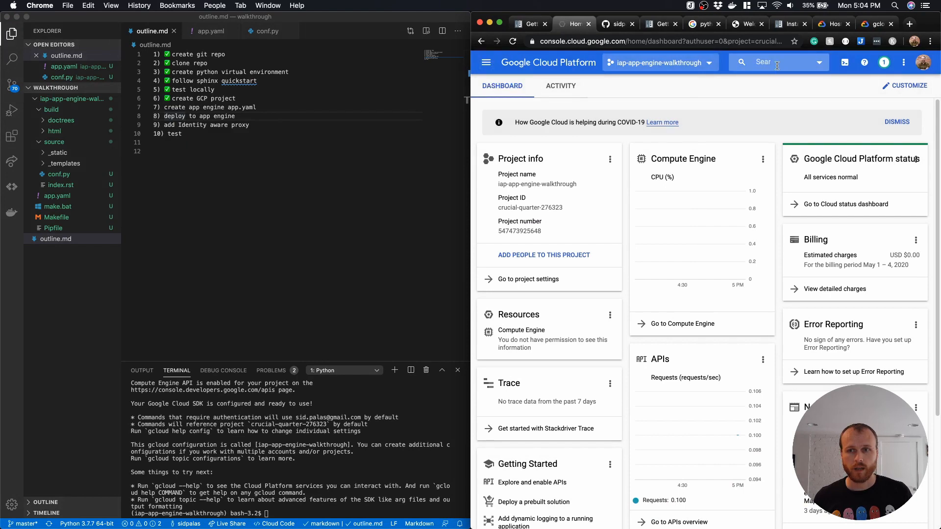
pyautogui.write('app engine')
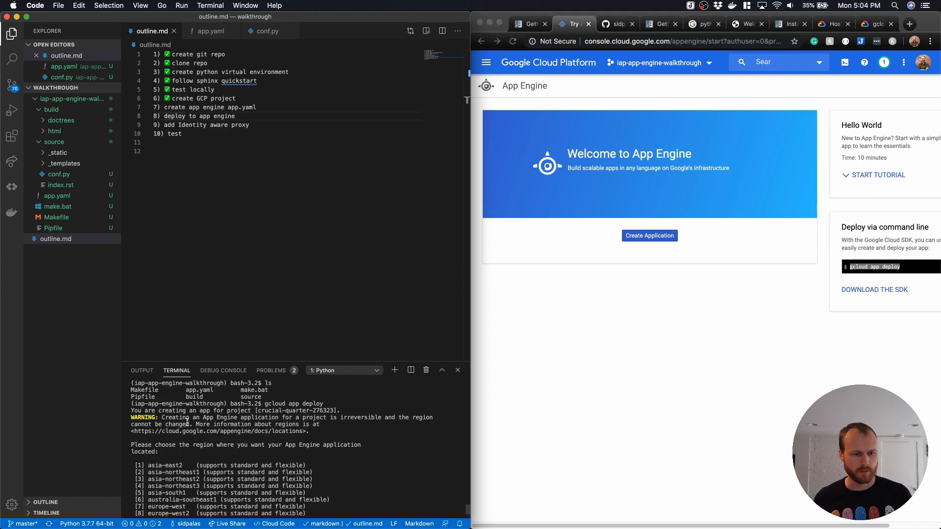
# - Answer the gcloud app deploy prompts with region 16 (us-west2) and y to start uploading files
pyautogui.scroll(-3)
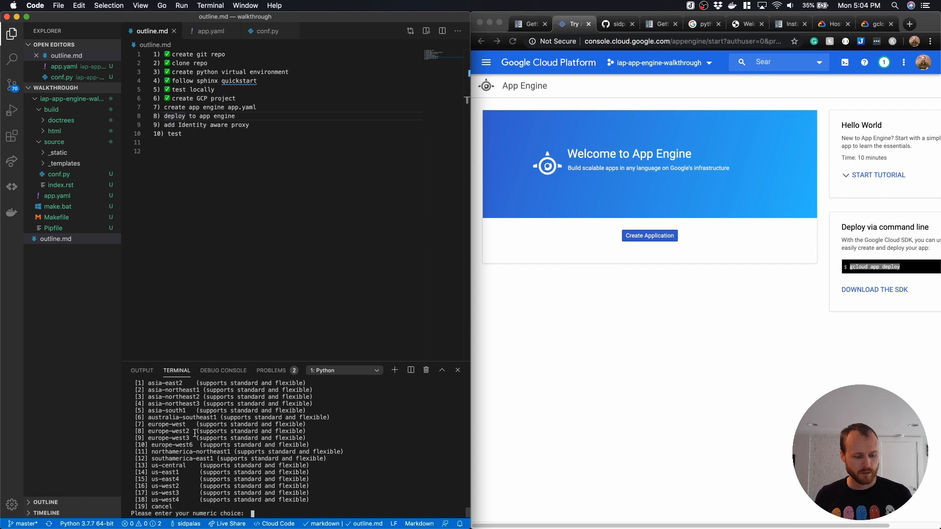
pyautogui.write('16')
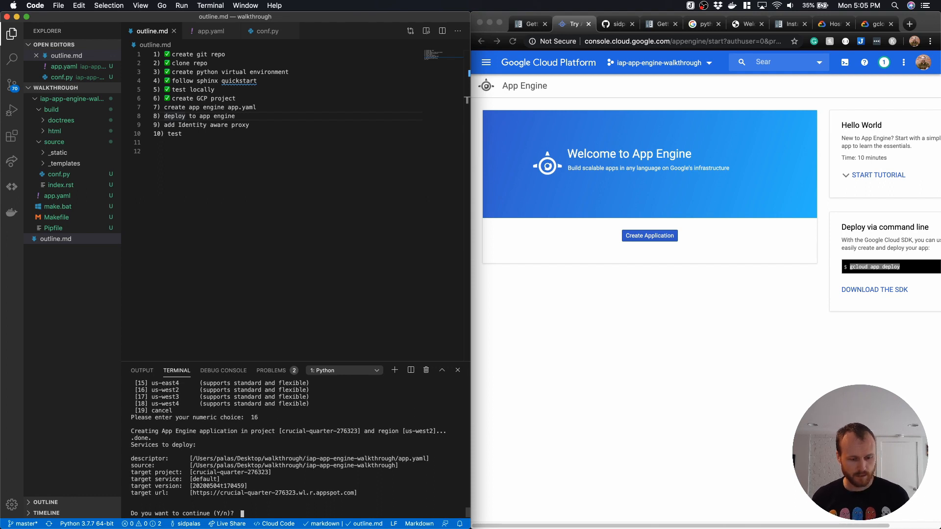
pyautogui.write('y')
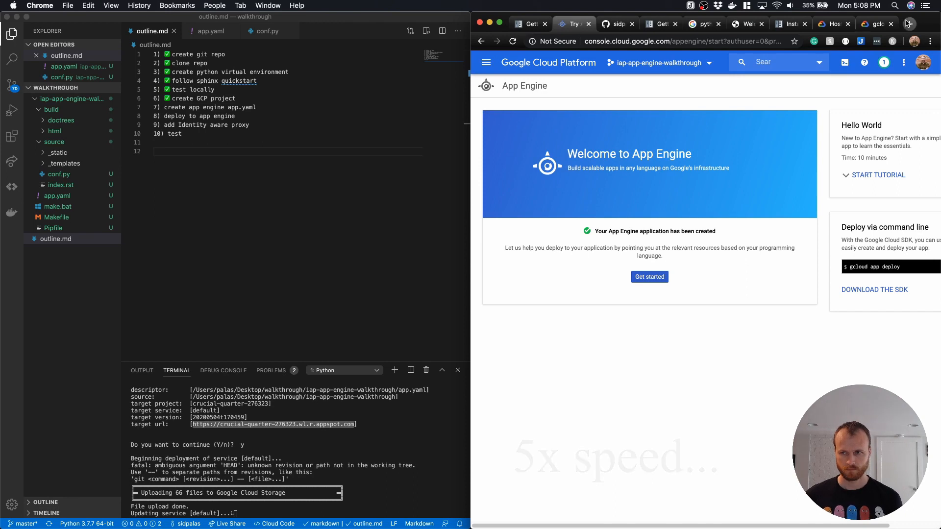
# - Load the deployed appspot docs site in Chrome, review app.yaml, and check off outline step eight
pyautogui.click(909, 24)
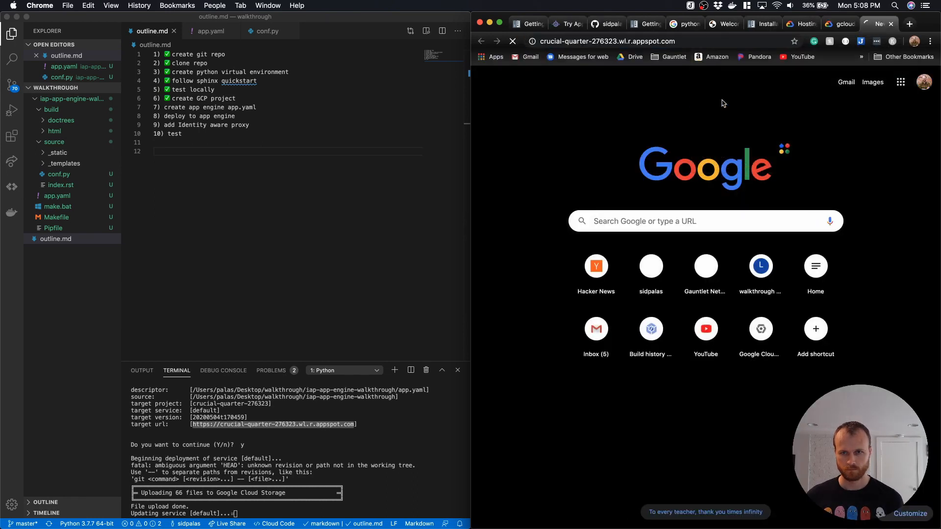
pyautogui.click(512, 41)
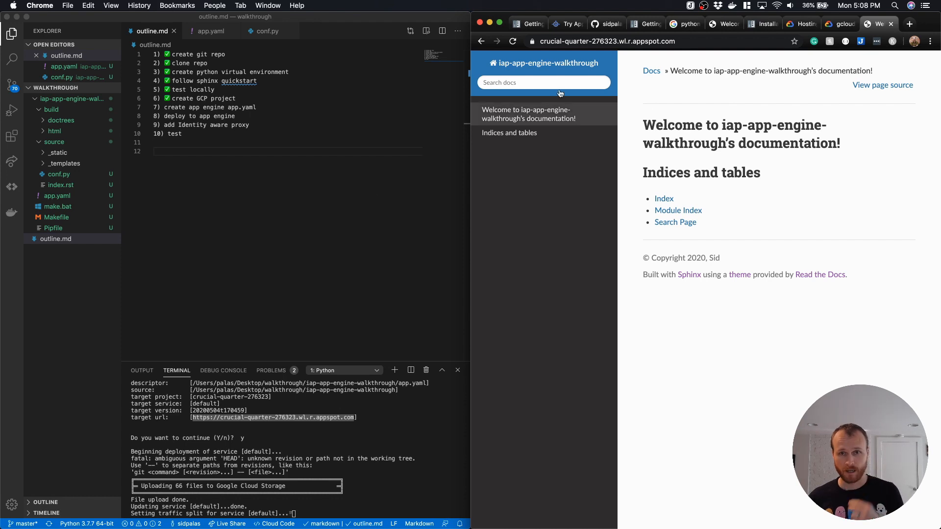
pyautogui.moveTo(607, 24)
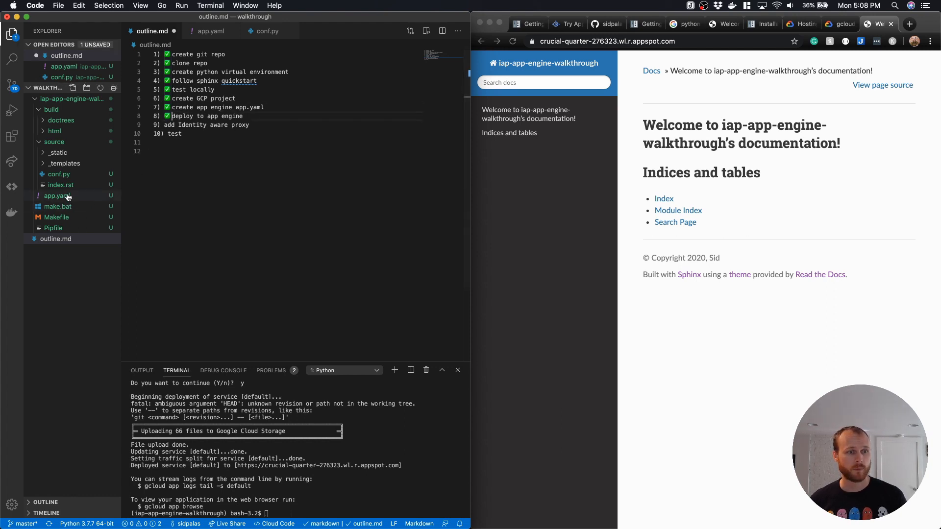
pyautogui.click(57, 195)
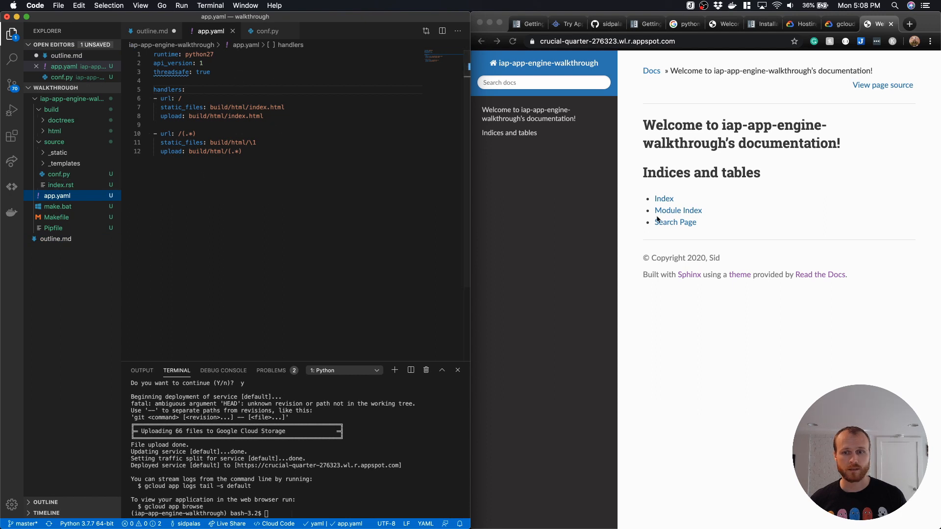
pyautogui.click(152, 31)
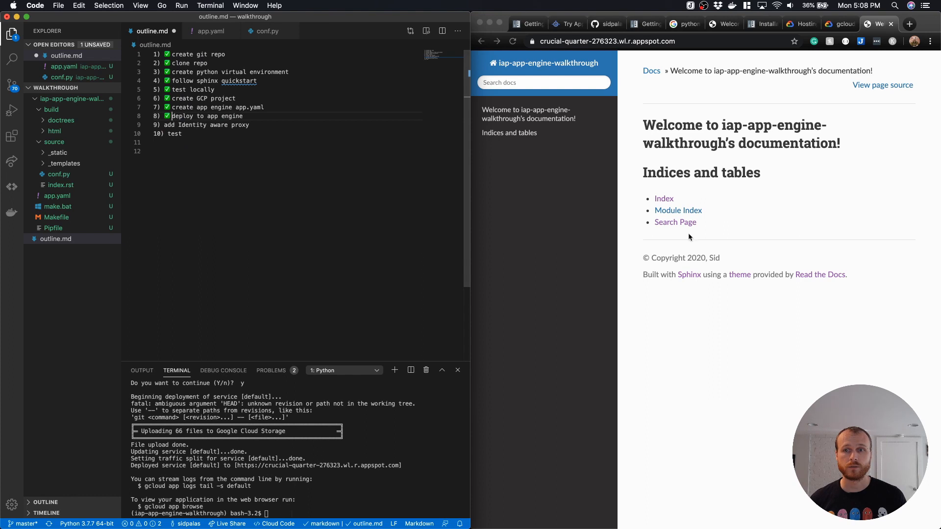
pyautogui.moveTo(644, 188)
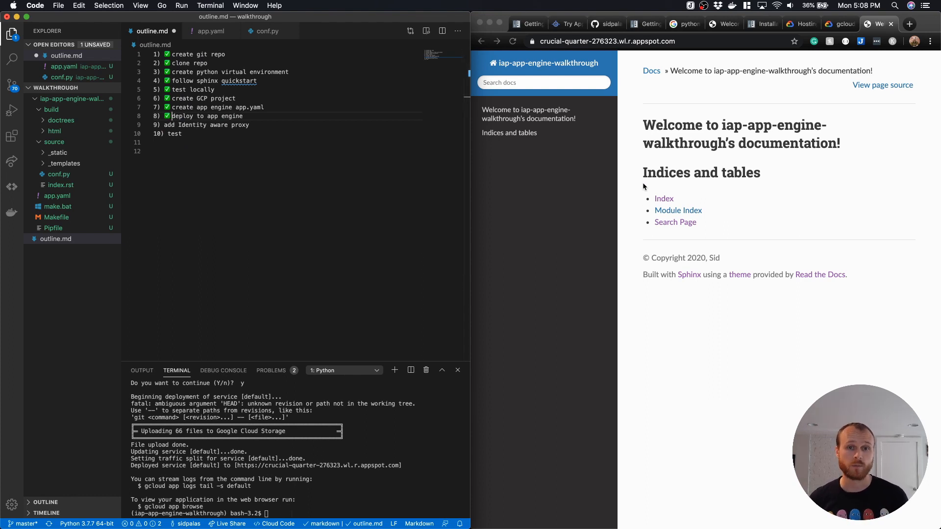
pyautogui.moveTo(719, 43)
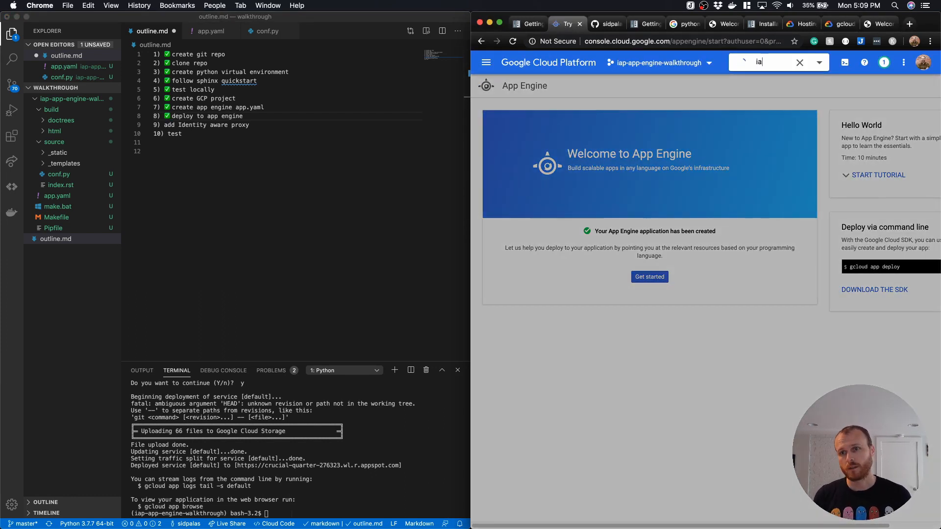
# - Enable the Identity-Aware Proxy API and start configuring the OAuth consent screen
pyautogui.click(799, 62)
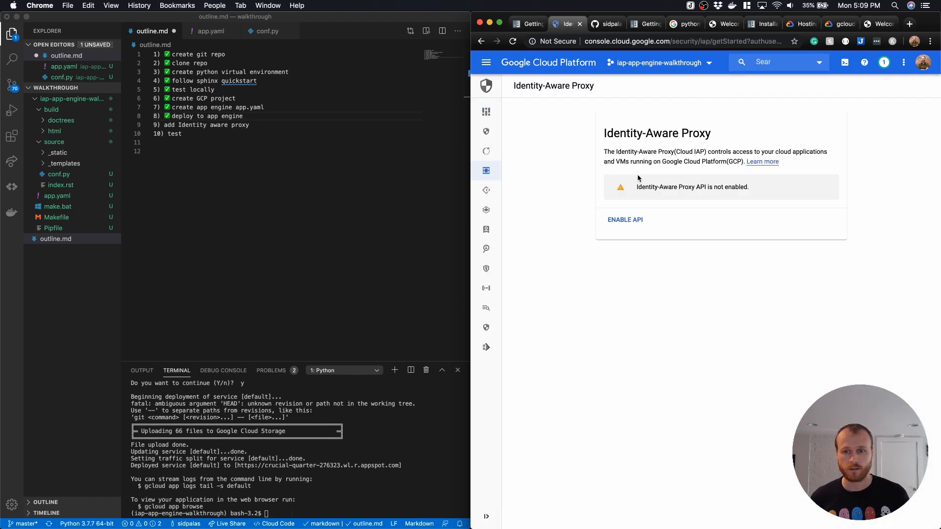
pyautogui.click(625, 220)
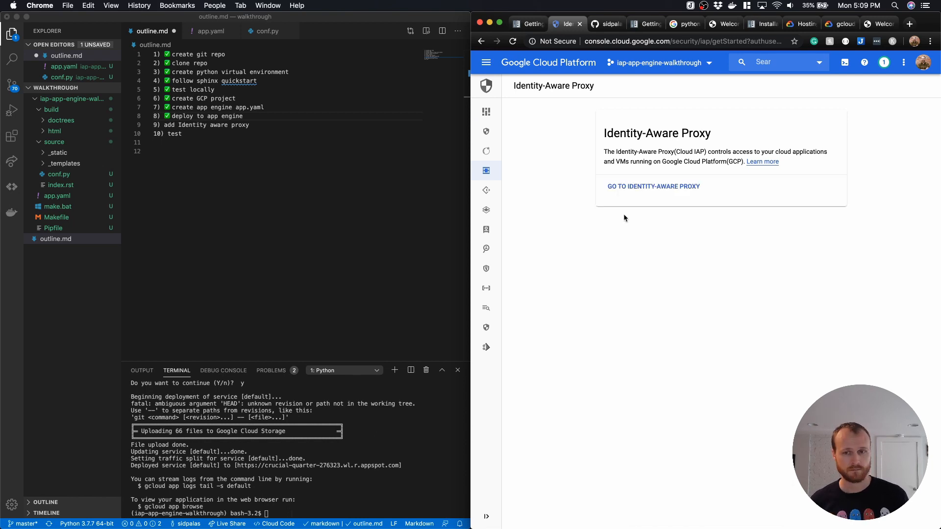
pyautogui.click(653, 186)
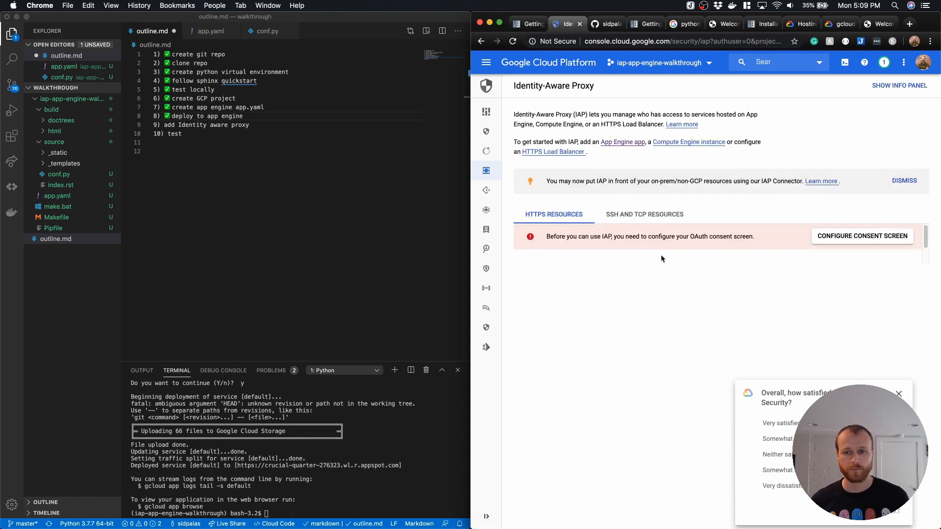
pyautogui.moveTo(856, 339)
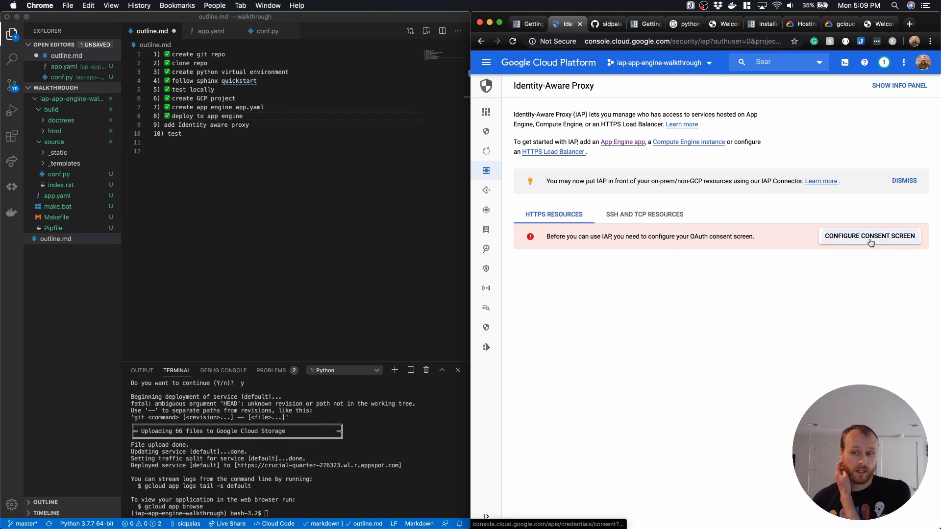
pyautogui.click(868, 235)
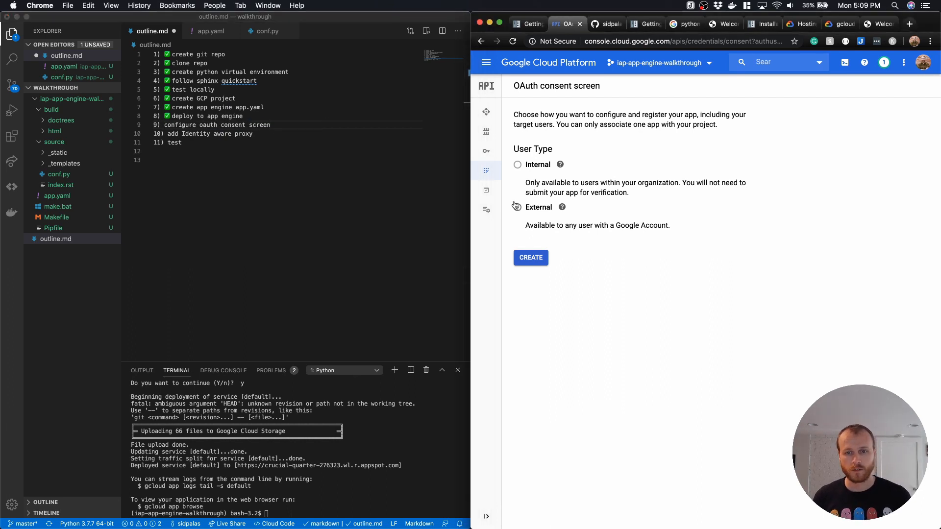
# - Create an External consent screen named 'Password Protected Documentation Site' with no logo and save it
pyautogui.click(530, 257)
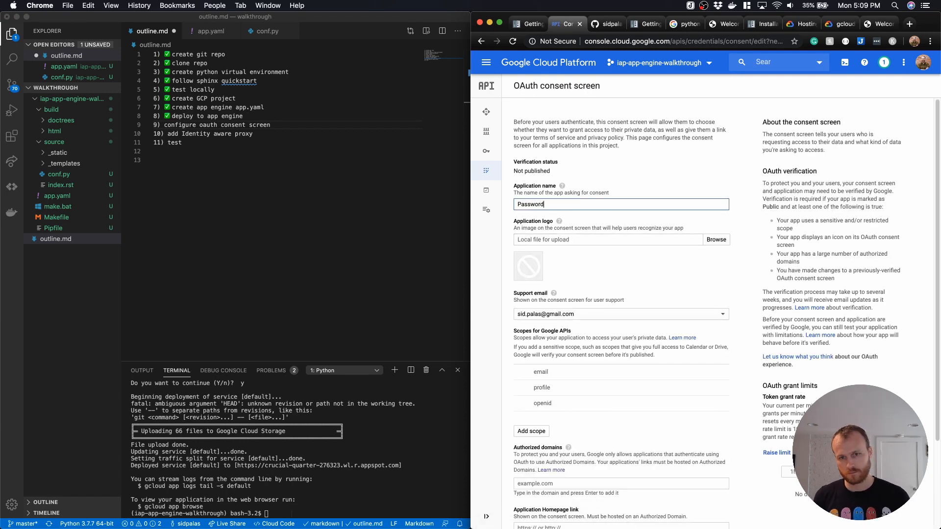
pyautogui.write('Protected Documentation')
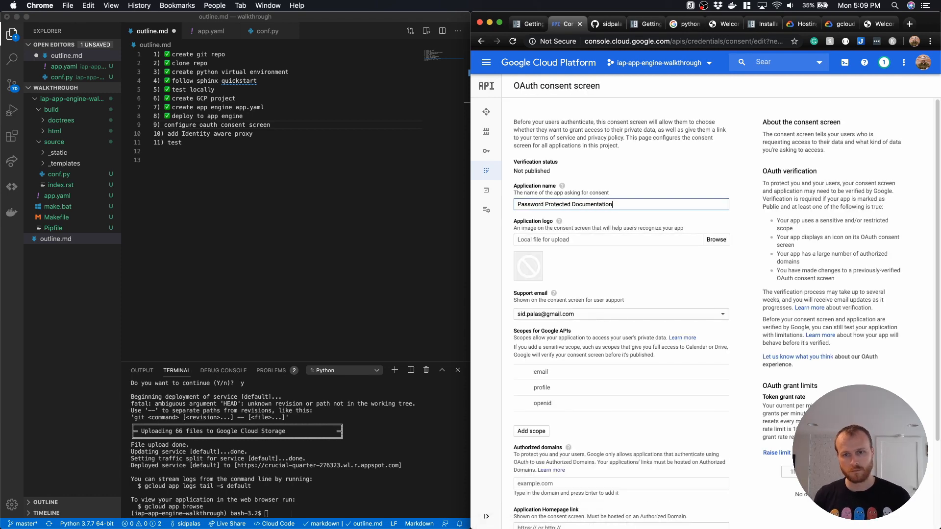
pyautogui.click(716, 240)
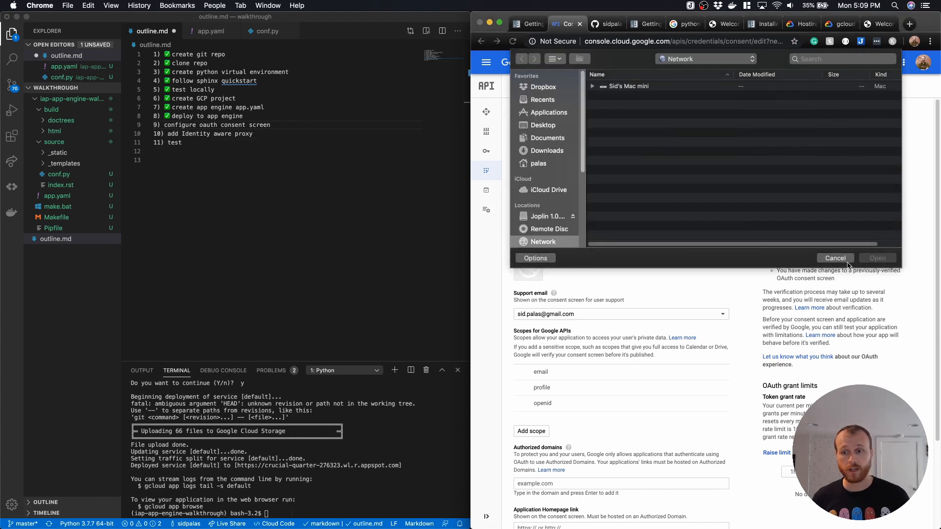
pyautogui.click(834, 258)
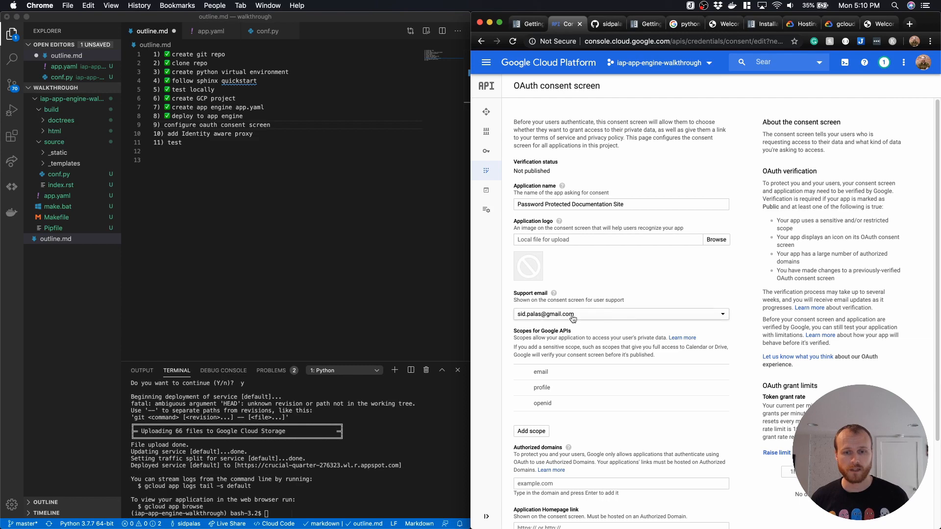
pyautogui.scroll(-3)
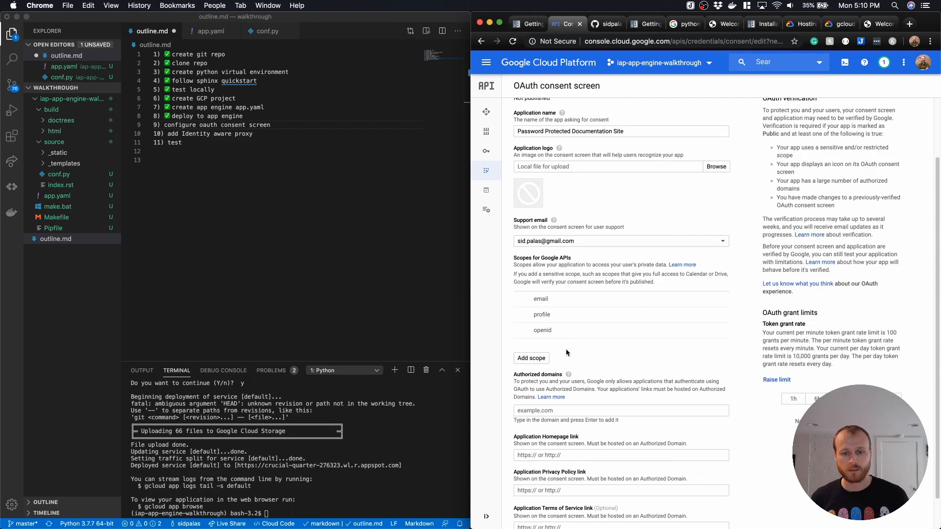
pyautogui.scroll(-3)
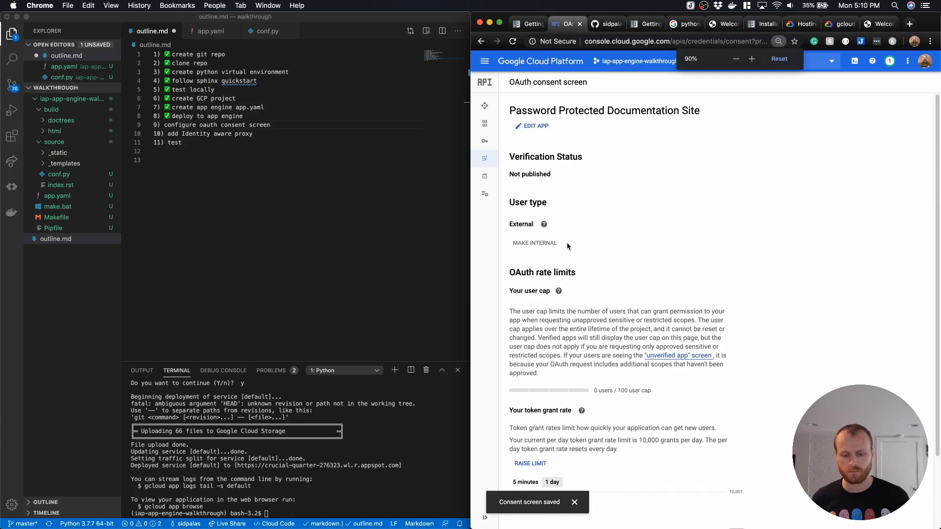
pyautogui.click(487, 62)
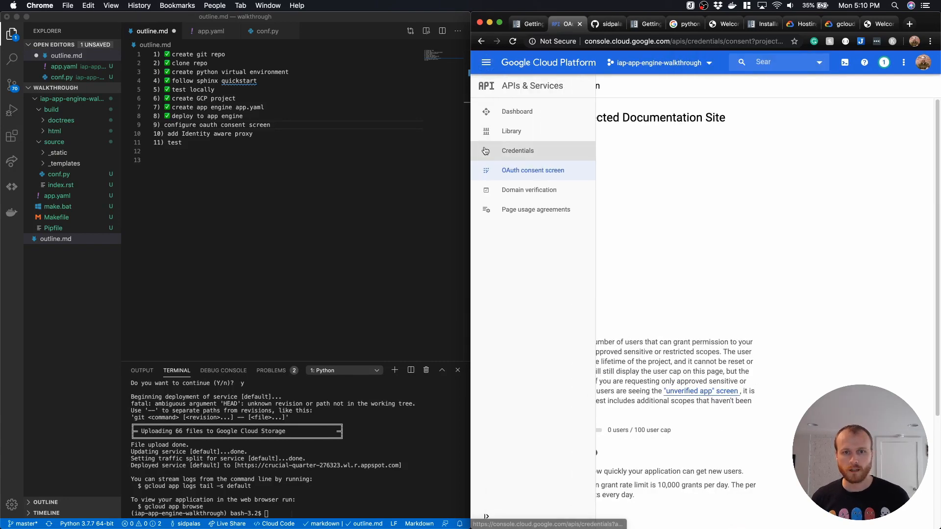
# - Return to Identity-Aware Proxy via search 'iap' and turn IAP on for the App Engine app
pyautogui.click(533, 170)
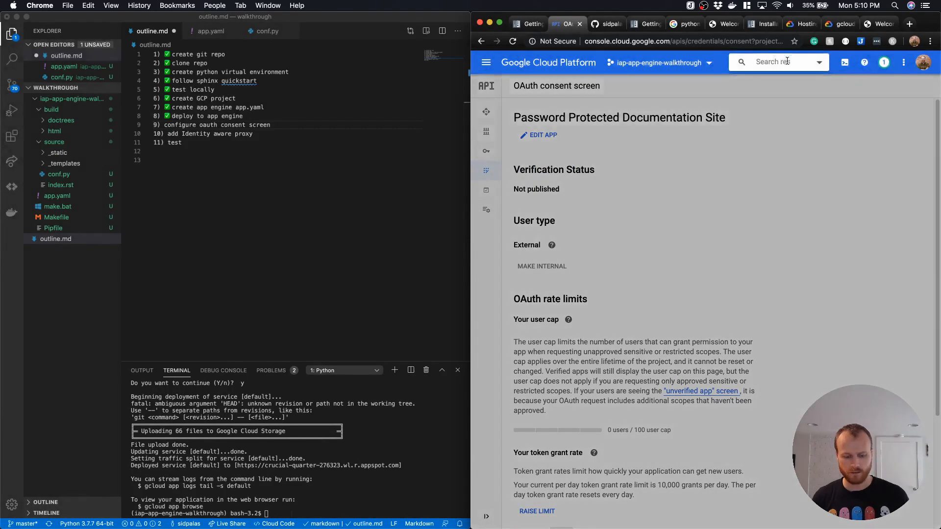
pyautogui.write('iap')
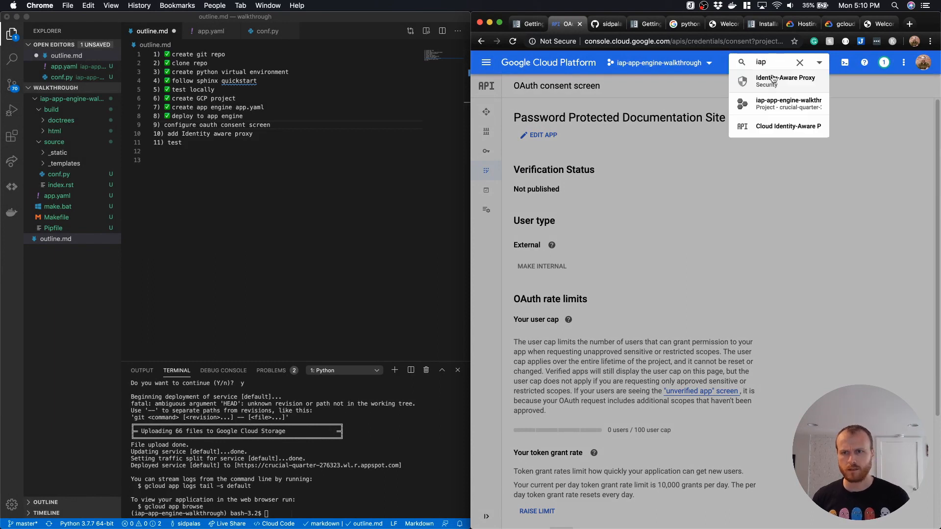
pyautogui.click(785, 81)
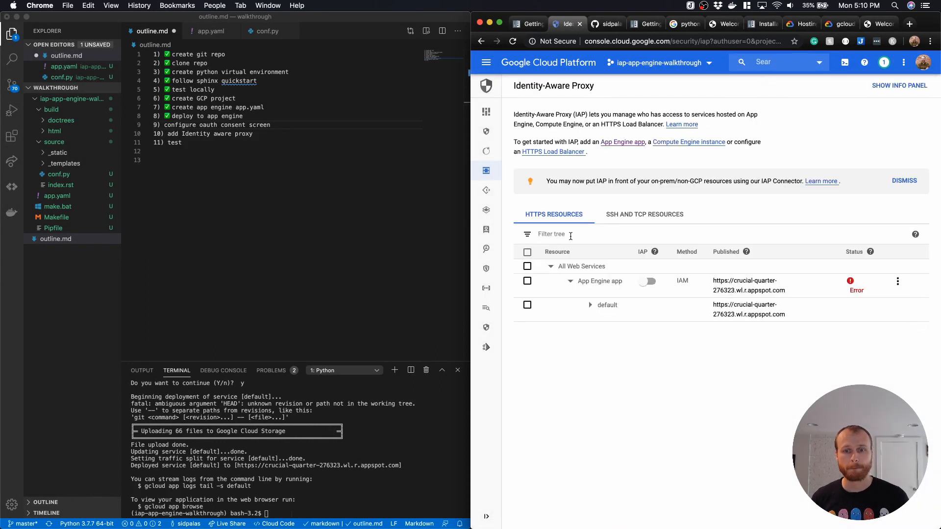
pyautogui.moveTo(850, 281)
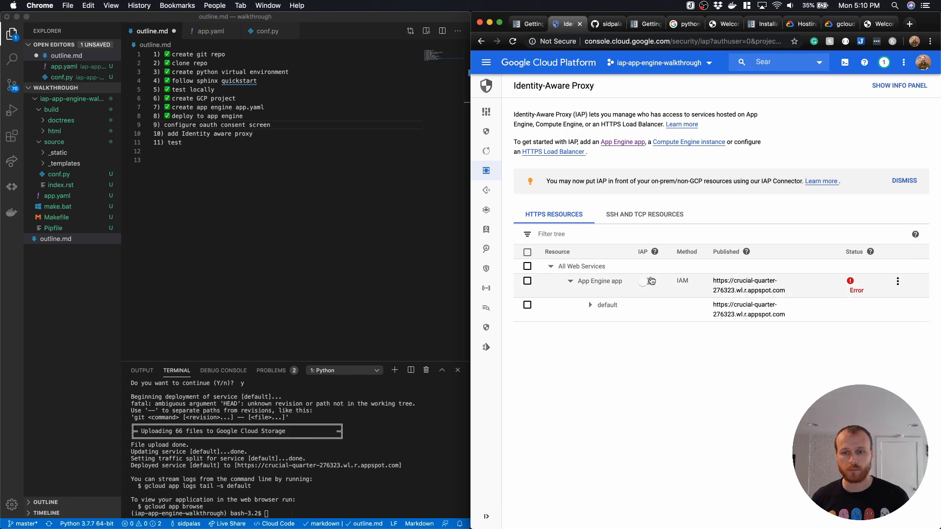
pyautogui.click(645, 281)
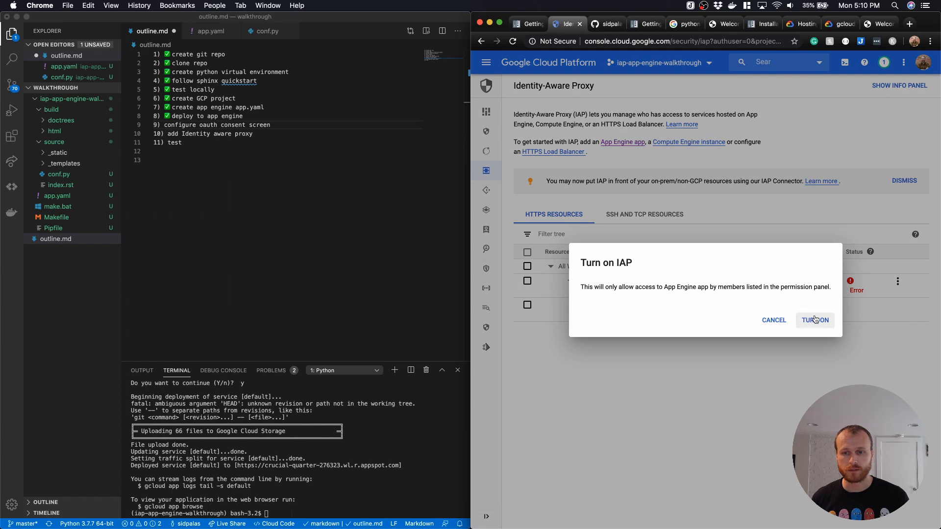
pyautogui.click(814, 320)
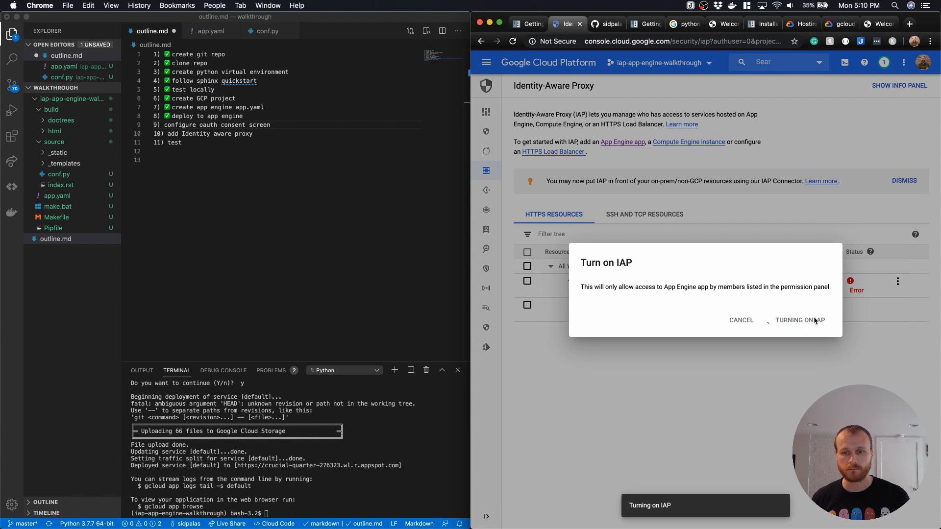
# - Select the App Engine app to show its permissions panel and peek at the Editor role members
pyautogui.click(799, 320)
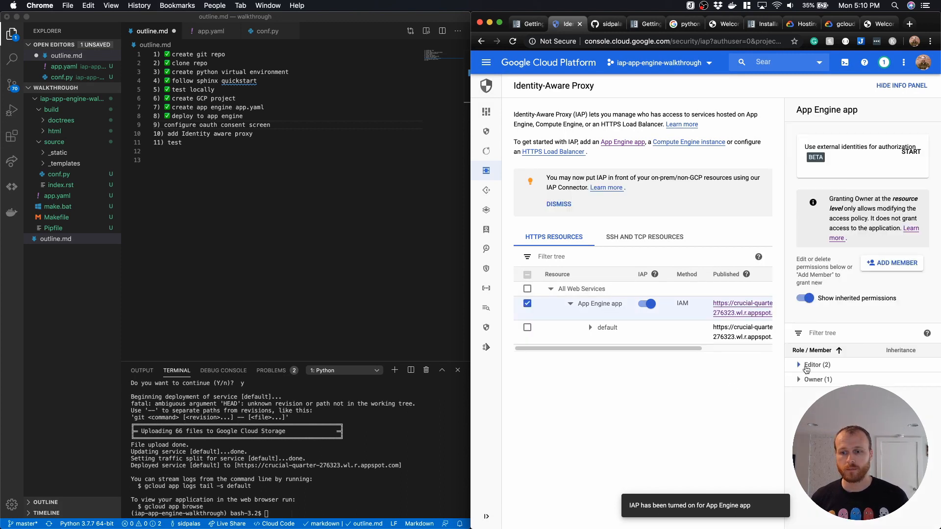
pyautogui.click(799, 364)
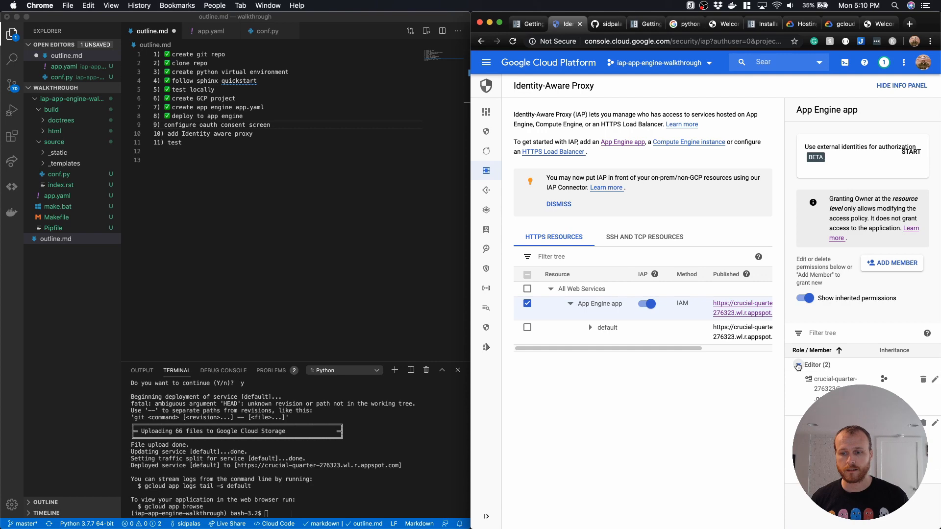
pyautogui.click(817, 365)
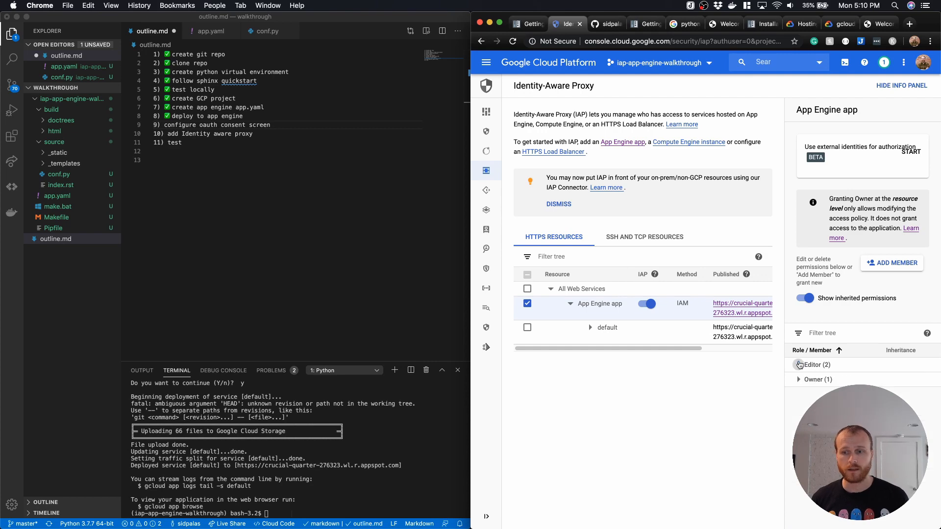
# - Add a new member, trying an email before choosing allAuthenticatedUsers
pyautogui.click(892, 262)
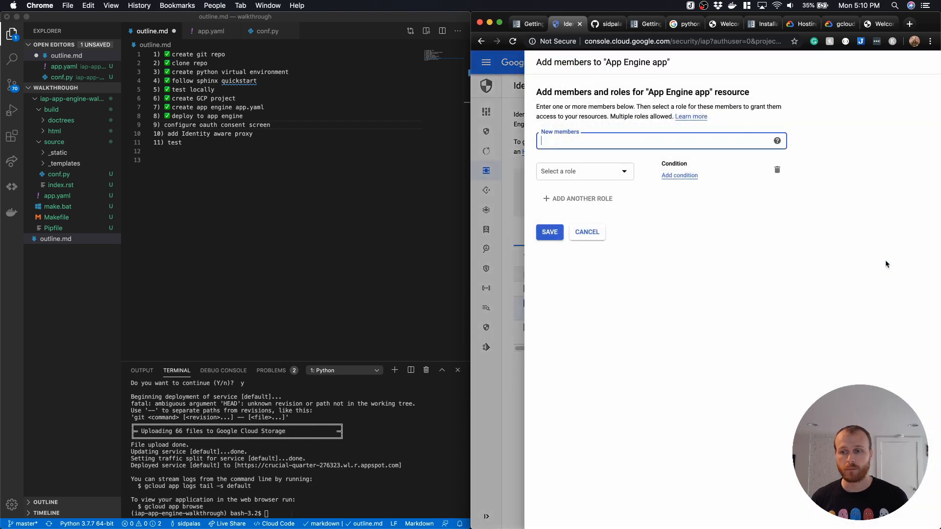
pyautogui.write('all')
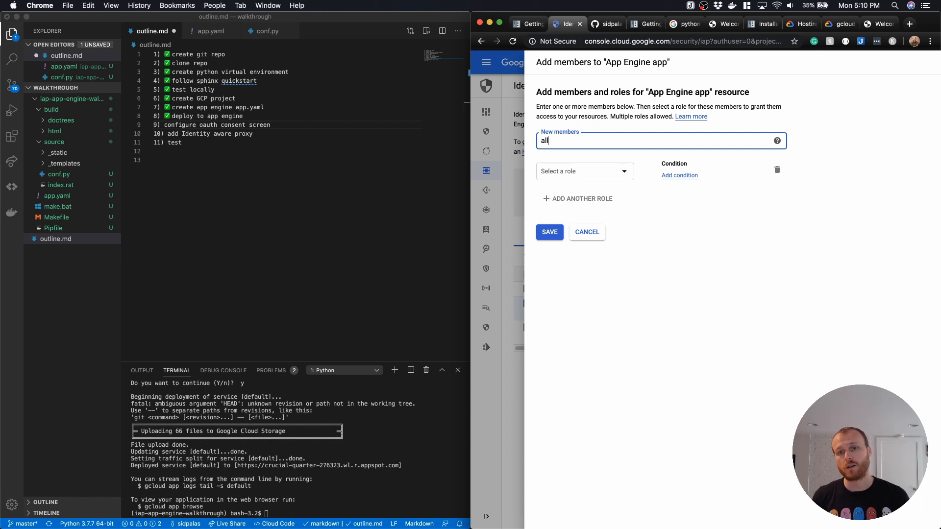
pyautogui.write('A')
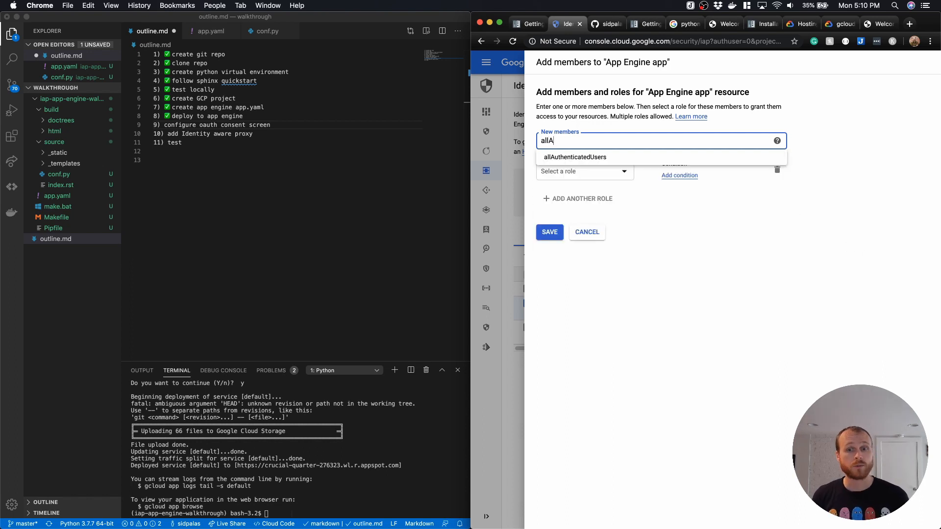
pyautogui.press('backspace')
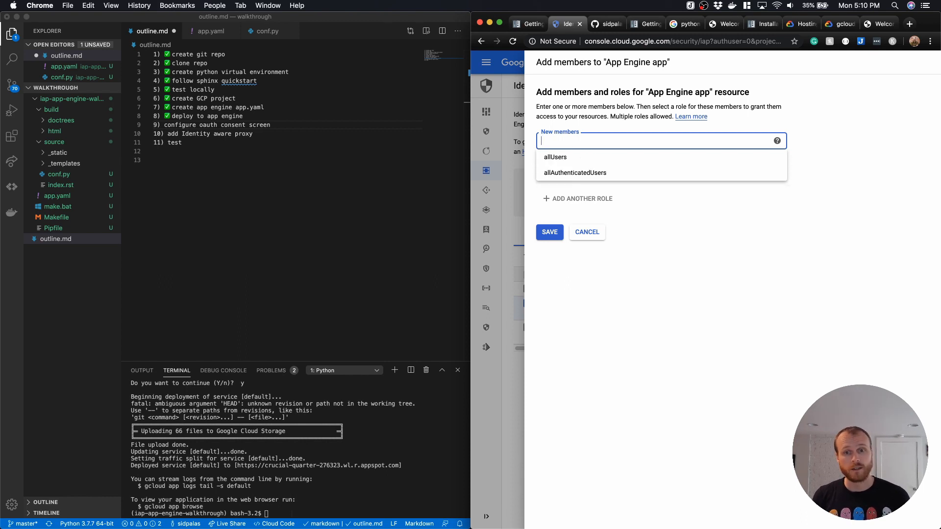
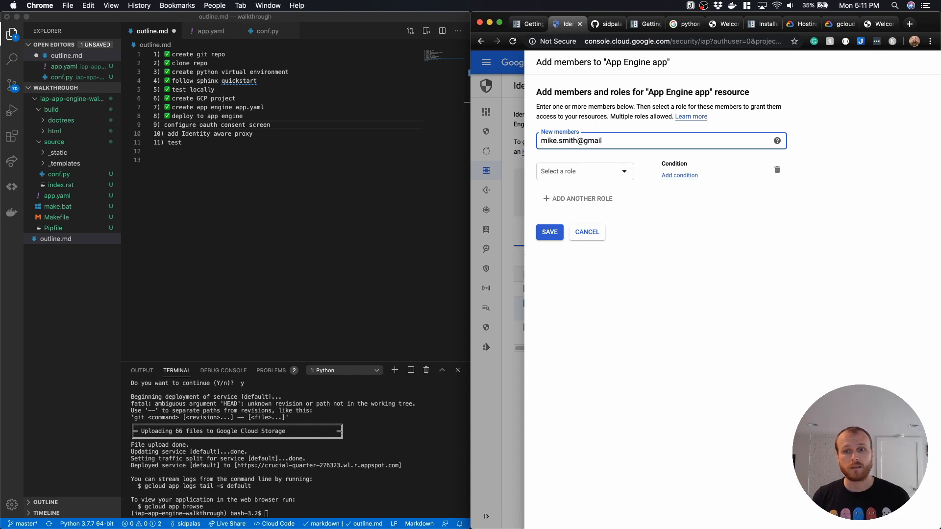
pyautogui.write('au')
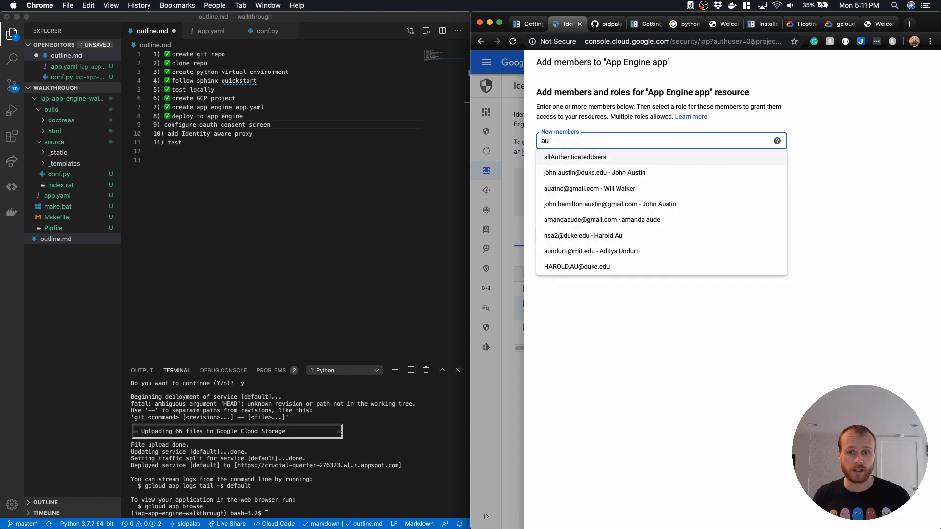
pyautogui.click(575, 157)
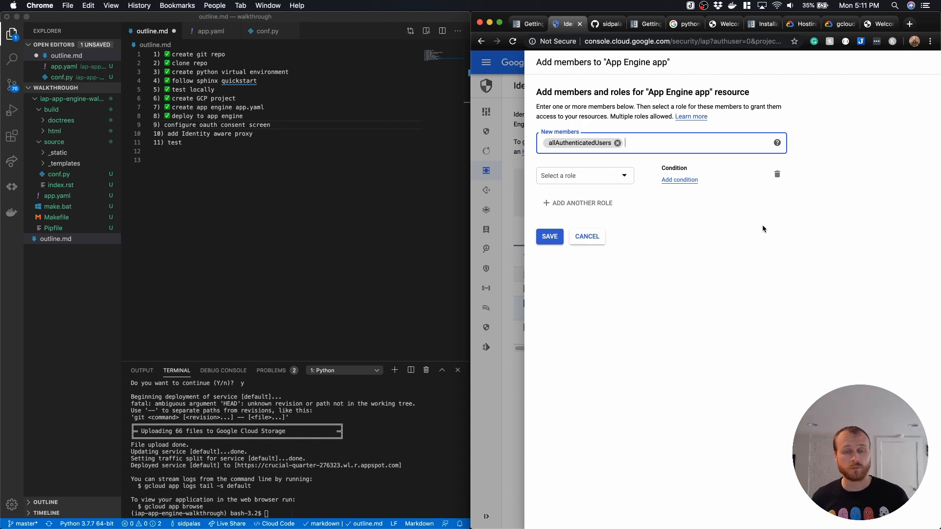
# - Grant the Cloud IAP > IAP-secured Web App User role, save, and allow public access
pyautogui.click(582, 175)
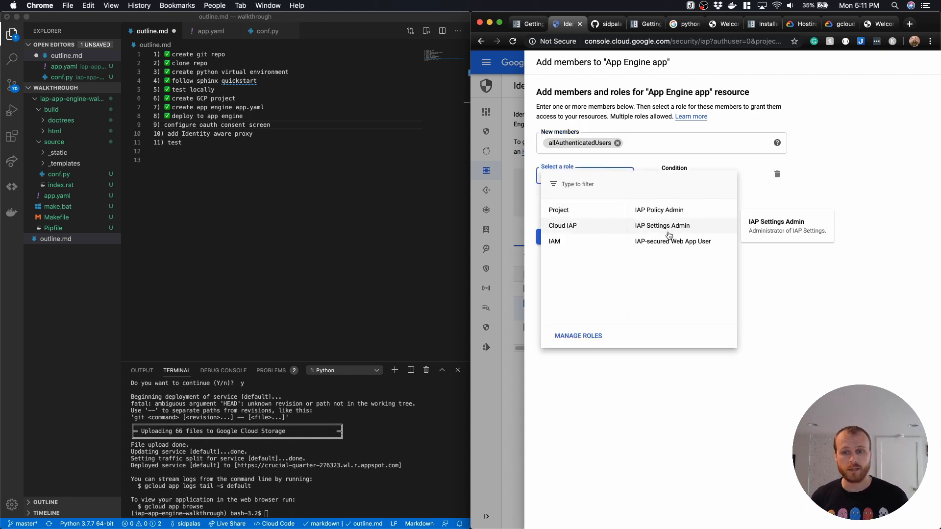
pyautogui.click(673, 241)
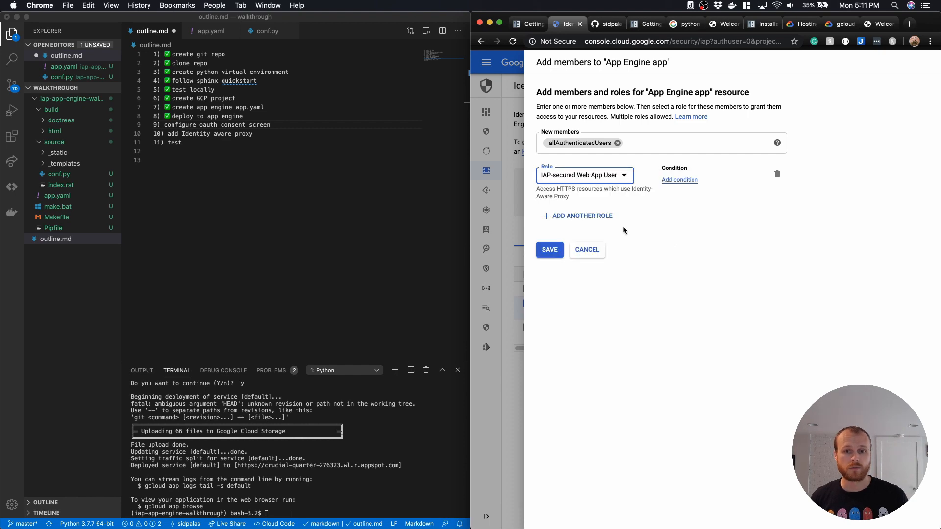
pyautogui.click(548, 250)
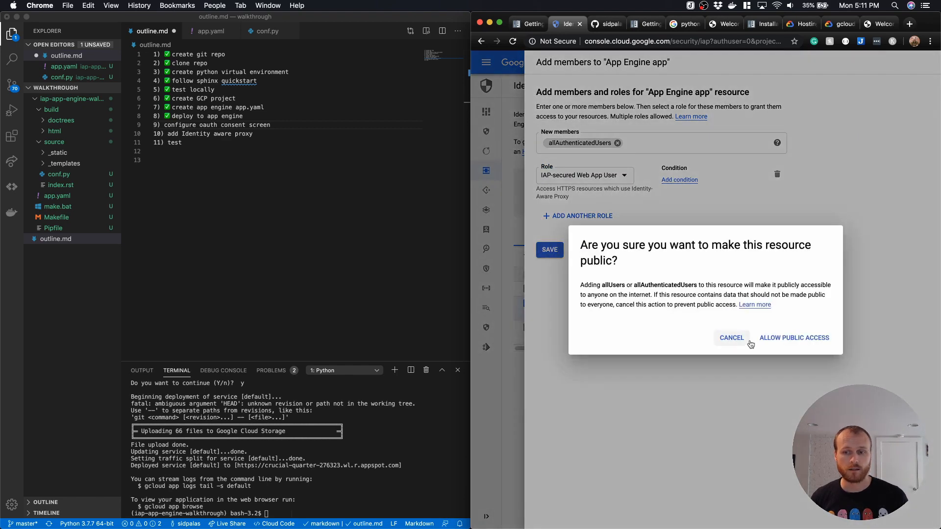
pyautogui.click(794, 337)
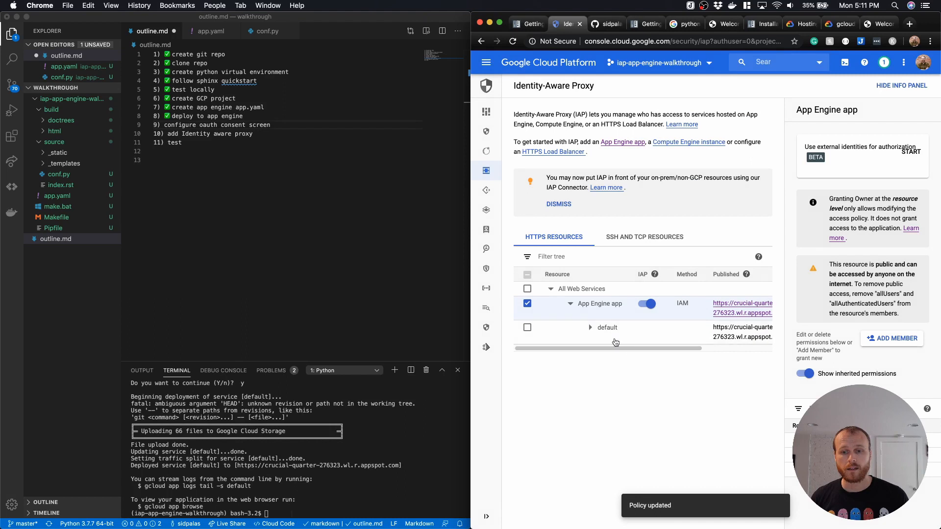
pyautogui.moveTo(785, 291)
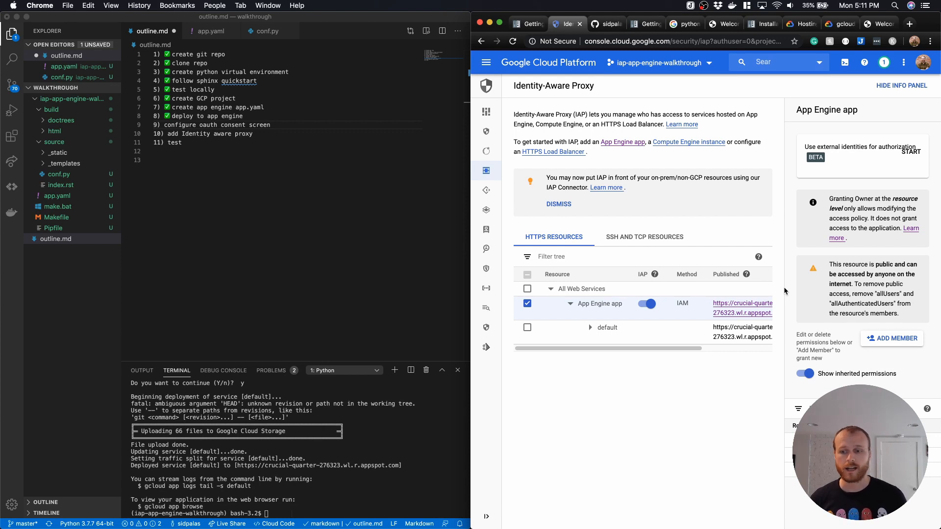
pyautogui.moveTo(714, 446)
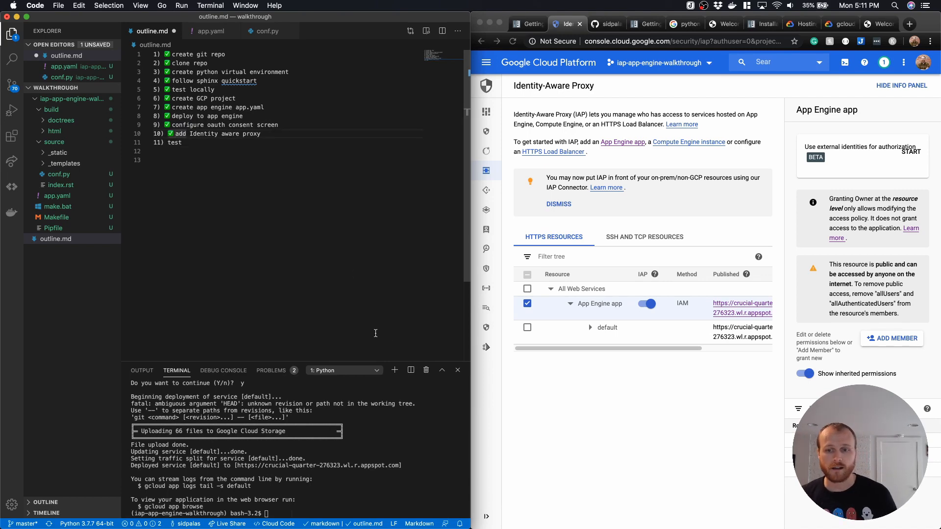
# - In the incognito window, enter the Google account password and continue to 2-Step Verification
pyautogui.click(878, 24)
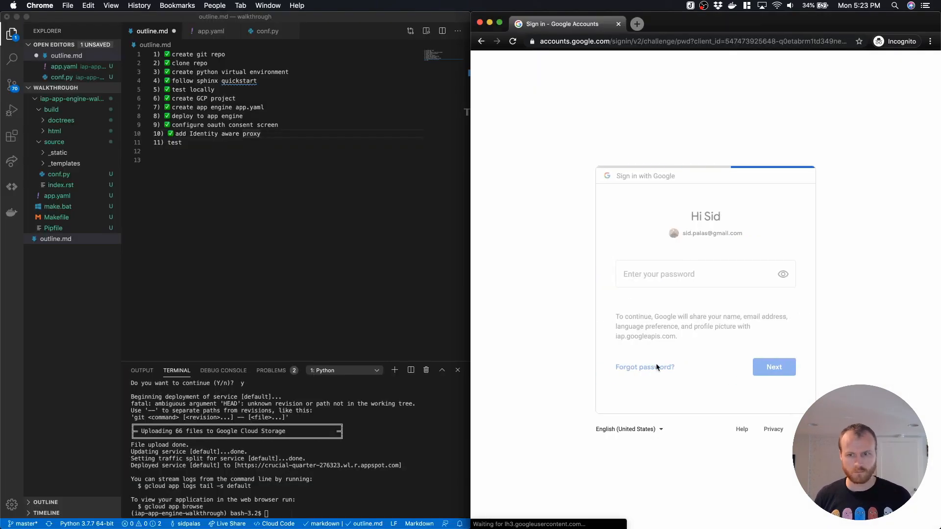
pyautogui.write('password')
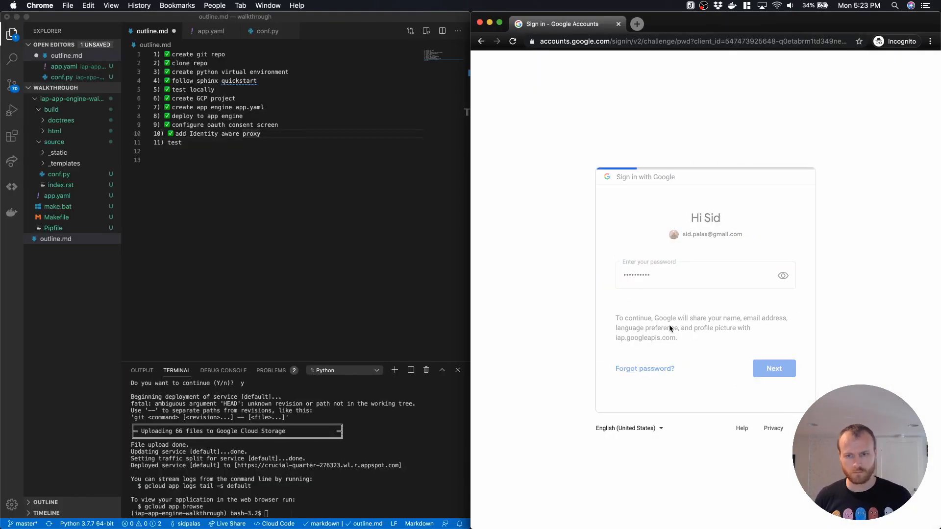
pyautogui.click(773, 369)
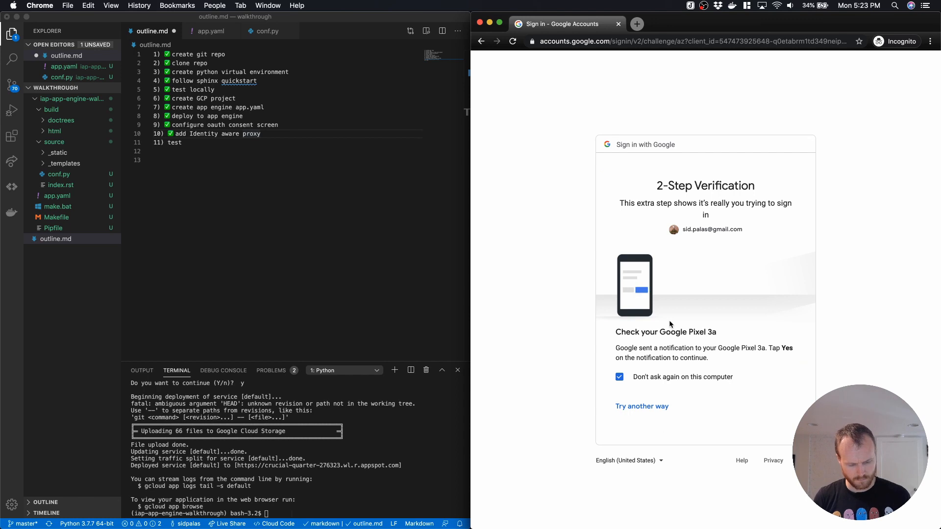